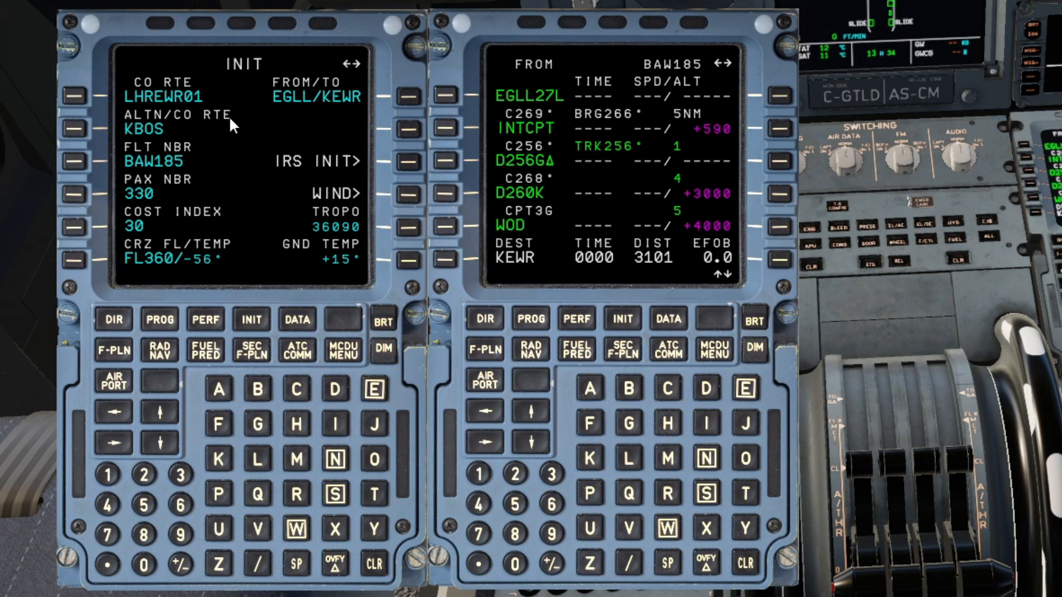
pyautogui.moveTo(222, 265)
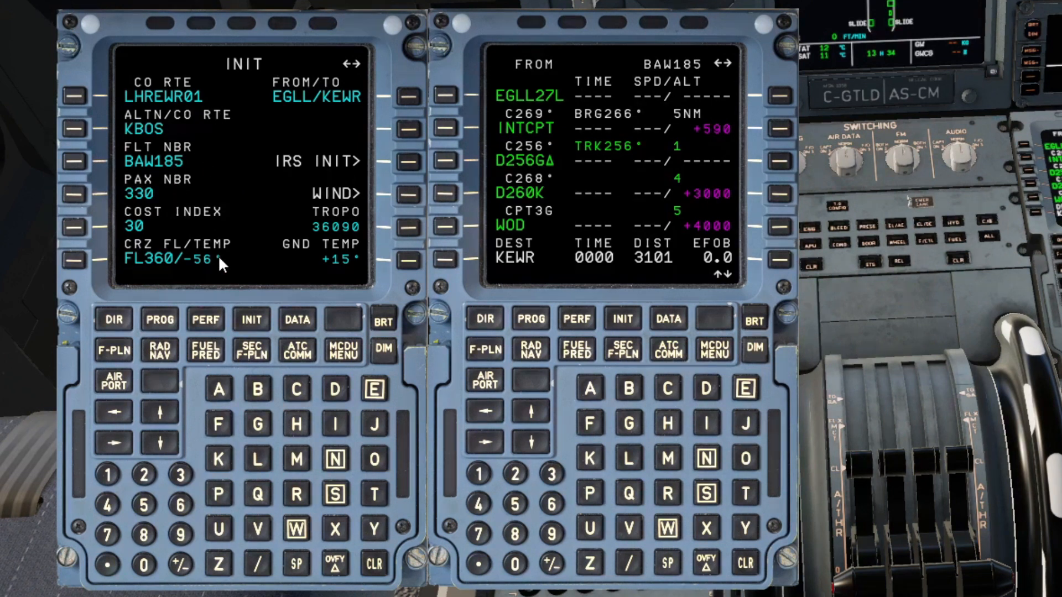
# Show the BAW185 flight plan from EGLL to KEWR on the left MCDU
pyautogui.click(112, 350)
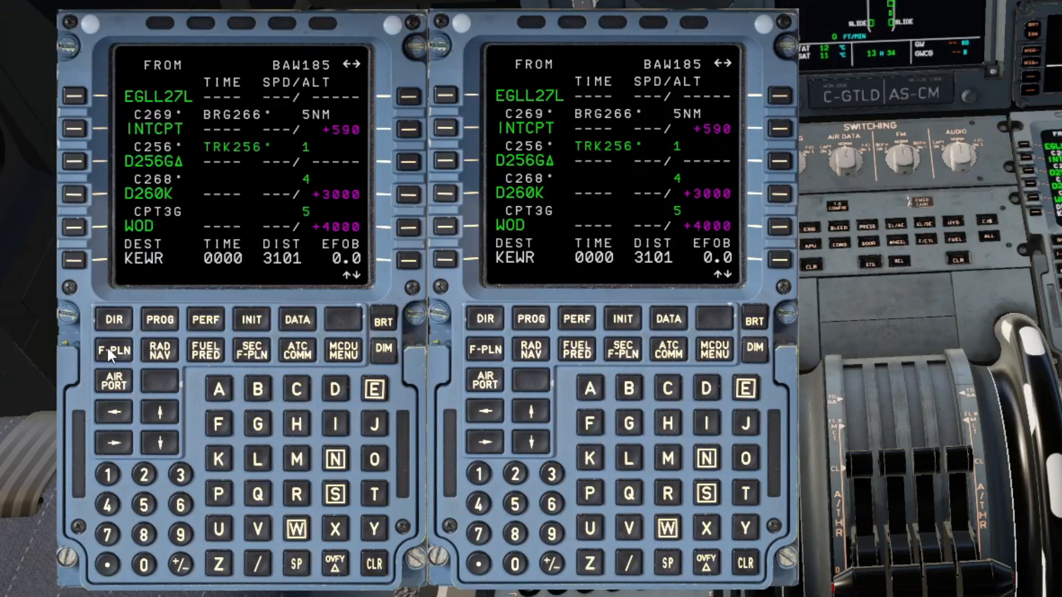
pyautogui.moveTo(183, 106)
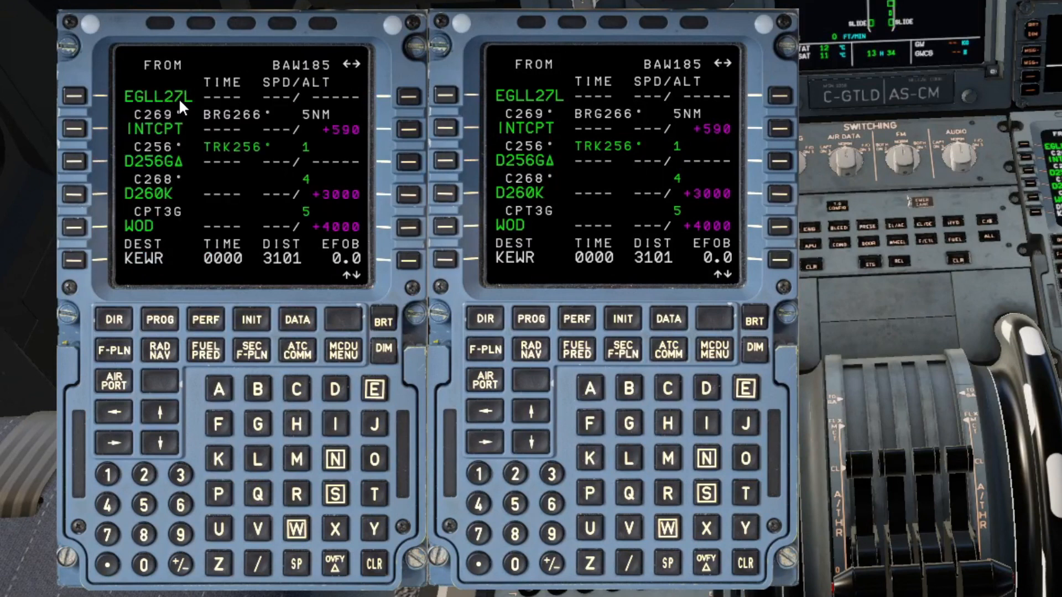
pyautogui.moveTo(149, 244)
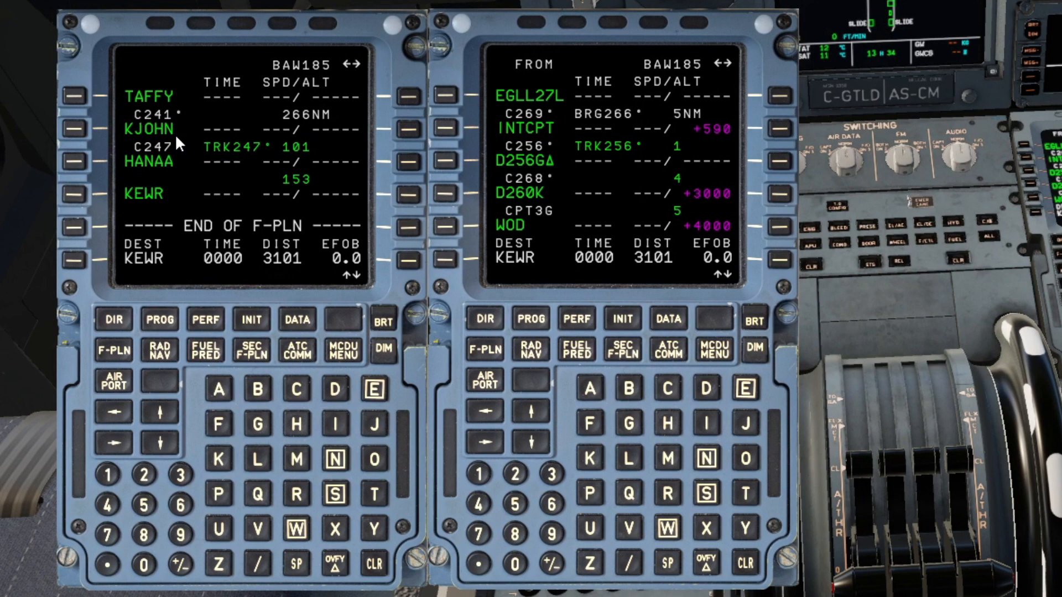
pyautogui.moveTo(284, 258)
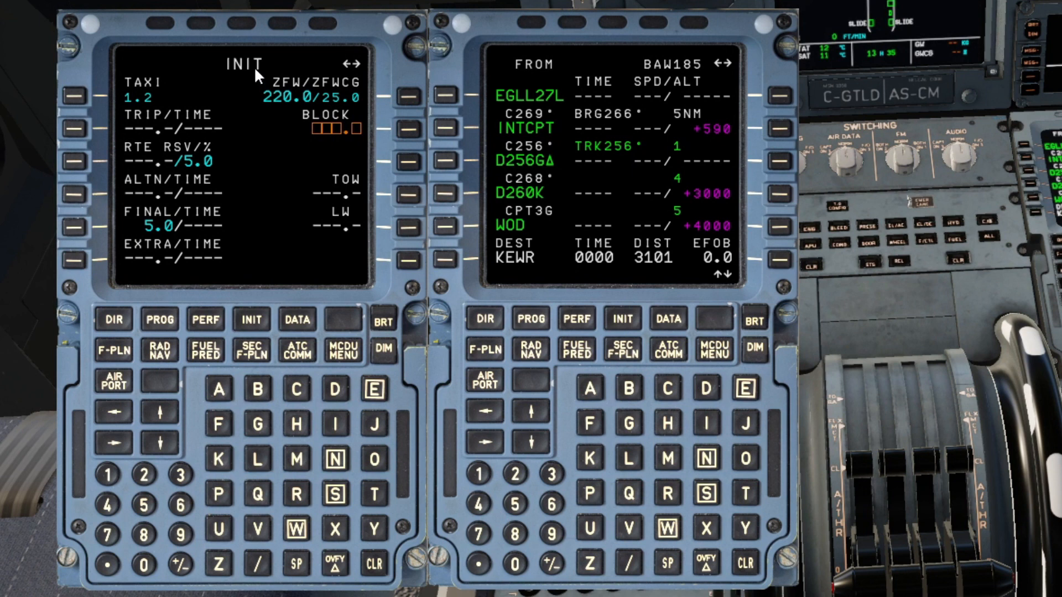
pyautogui.moveTo(334, 174)
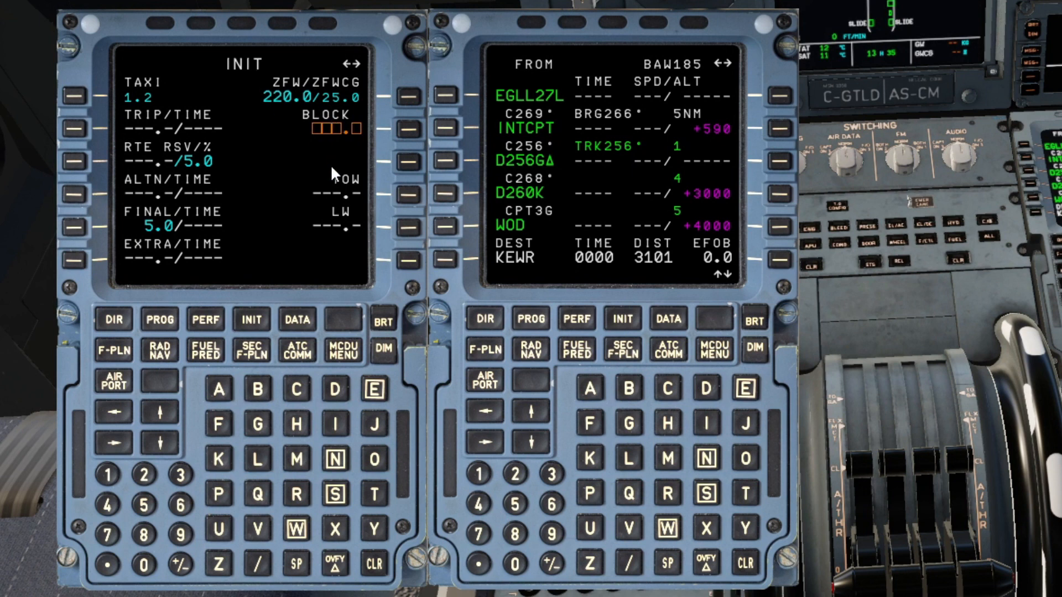
pyautogui.moveTo(223, 114)
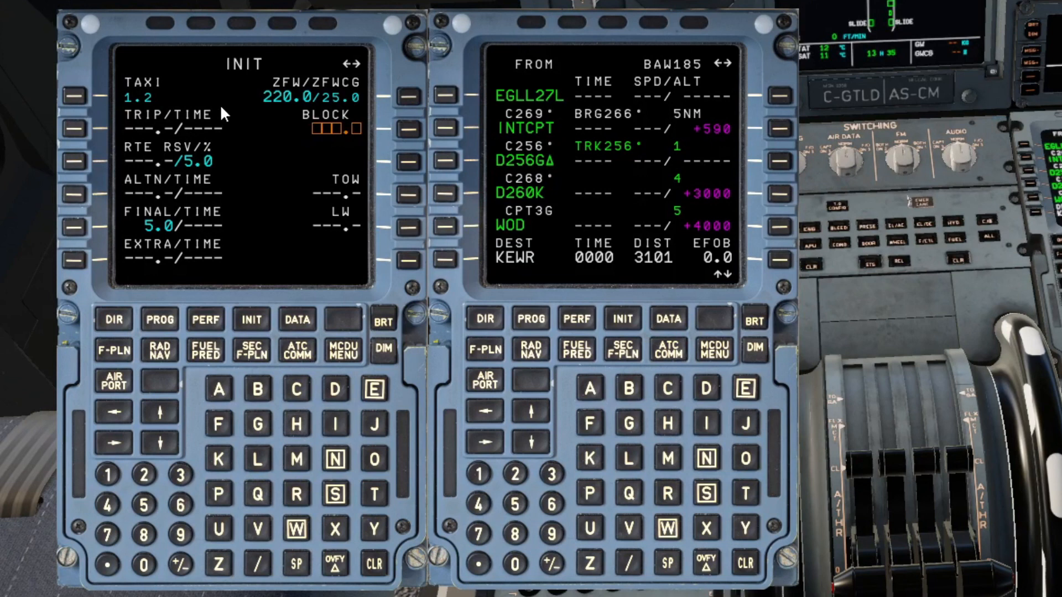
pyautogui.moveTo(389, 146)
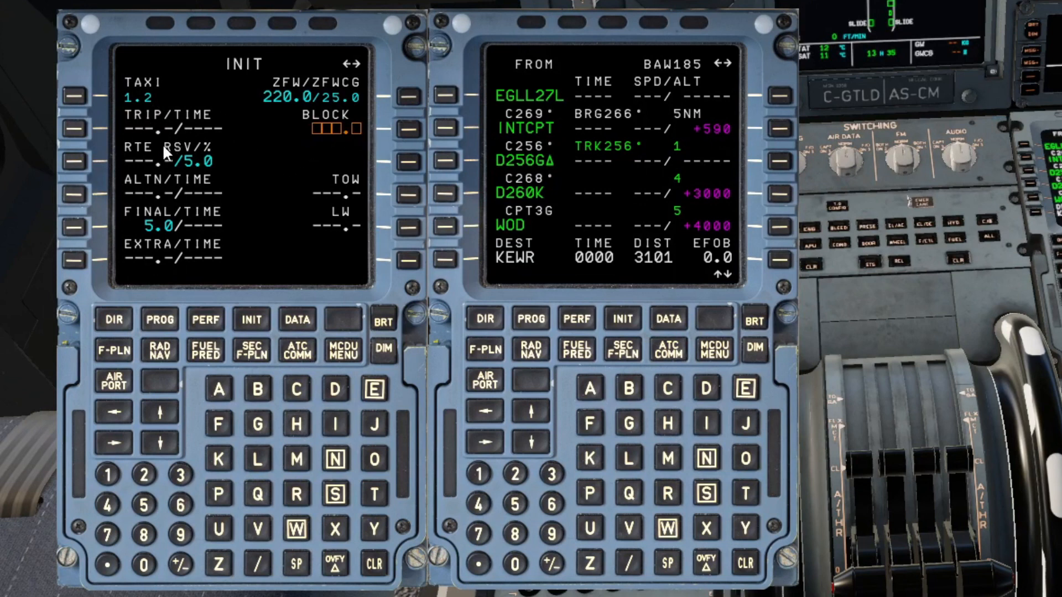
pyautogui.moveTo(197, 269)
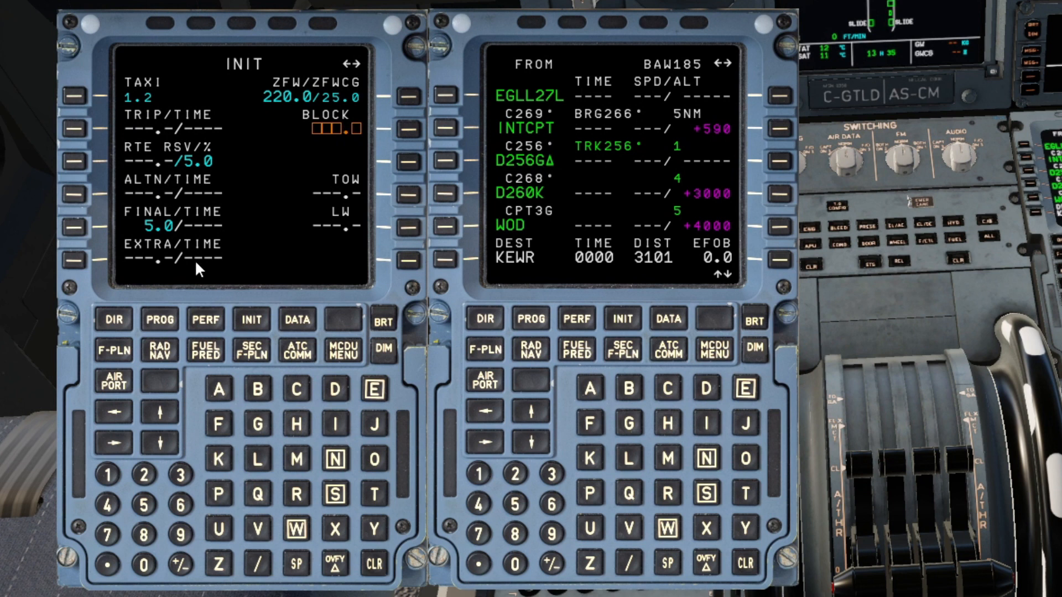
pyautogui.moveTo(75, 102)
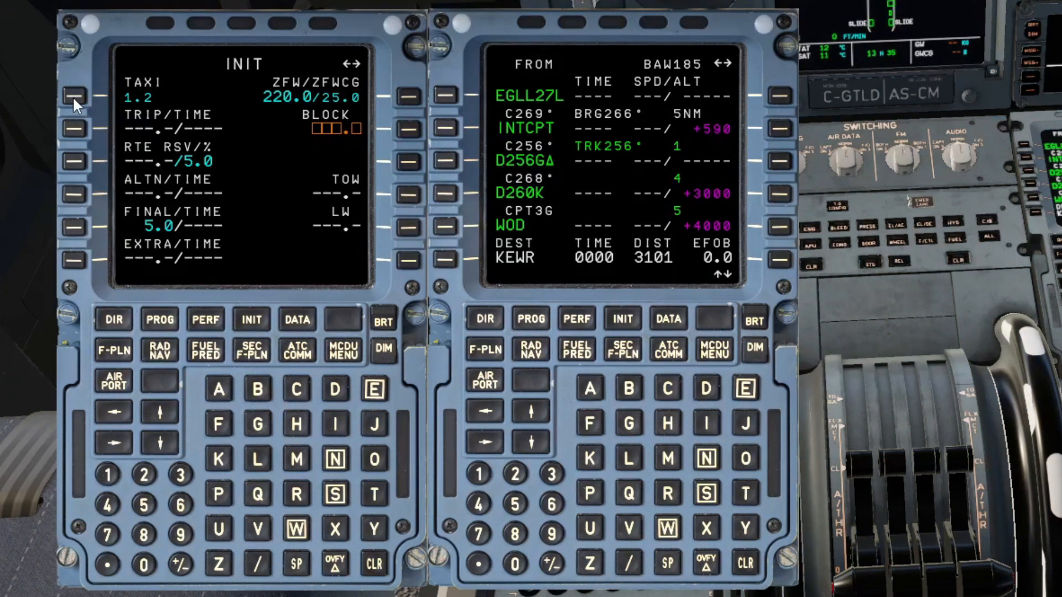
pyautogui.moveTo(351, 243)
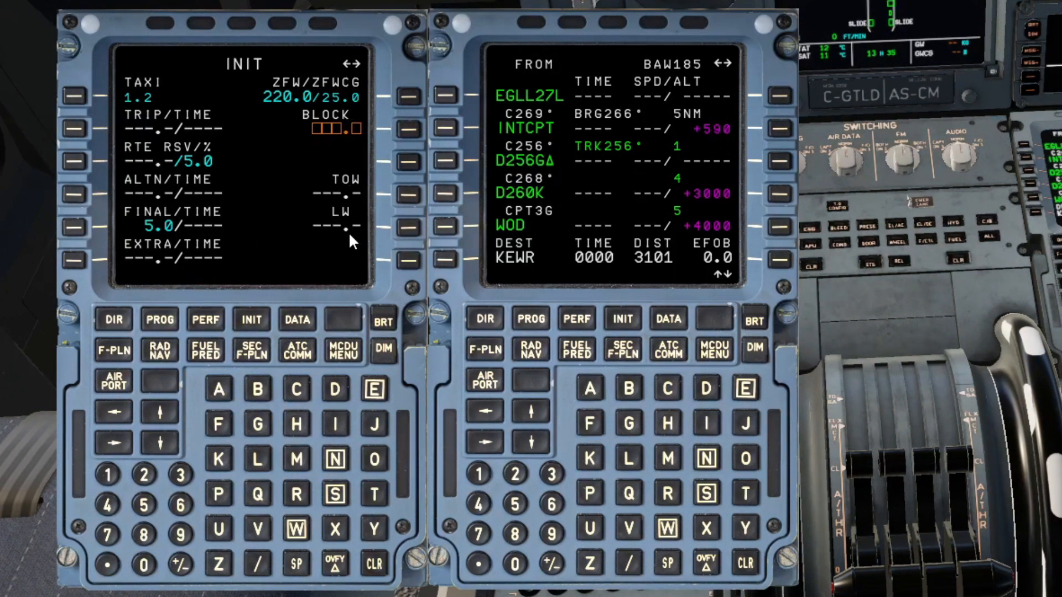
pyautogui.moveTo(350, 216)
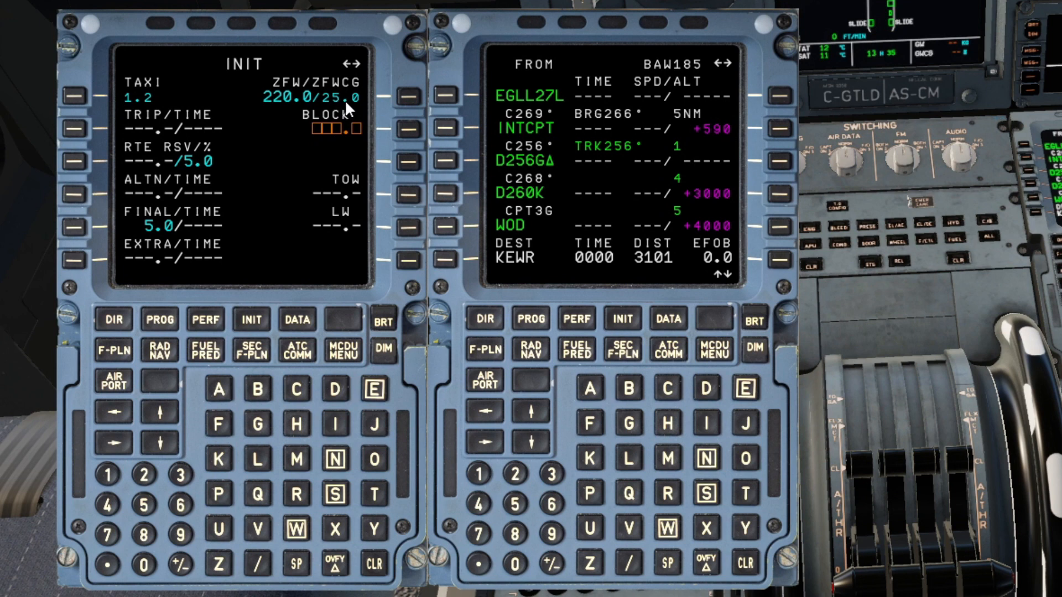
pyautogui.moveTo(99, 61)
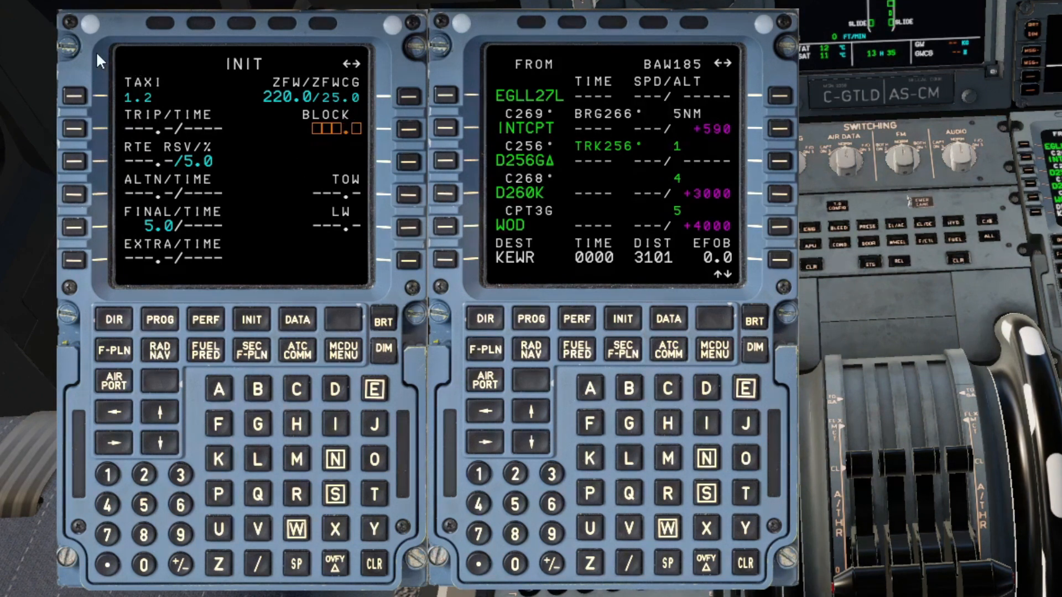
pyautogui.moveTo(143, 96)
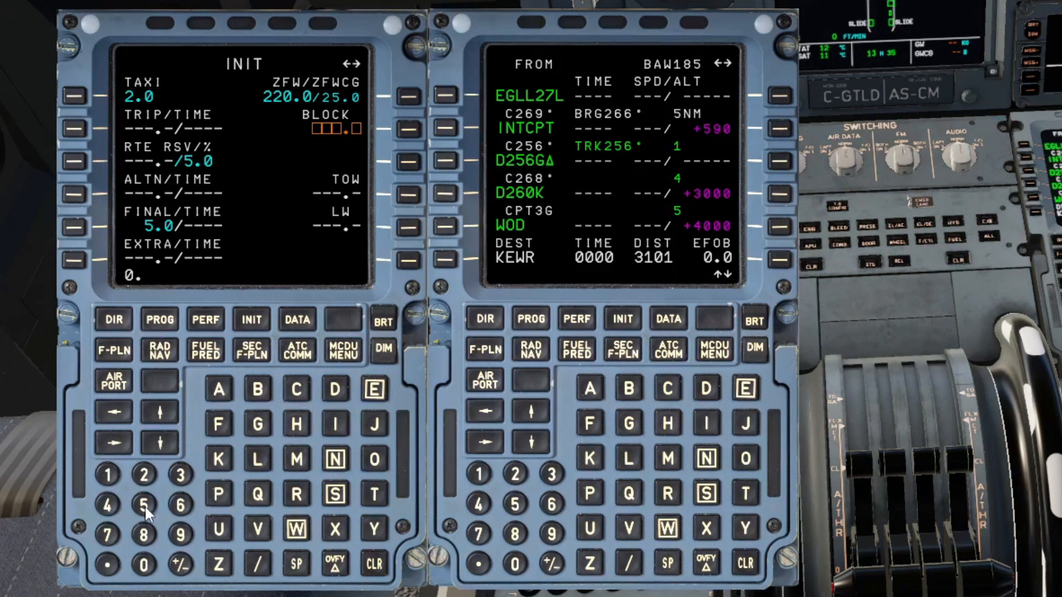
pyautogui.click(75, 96)
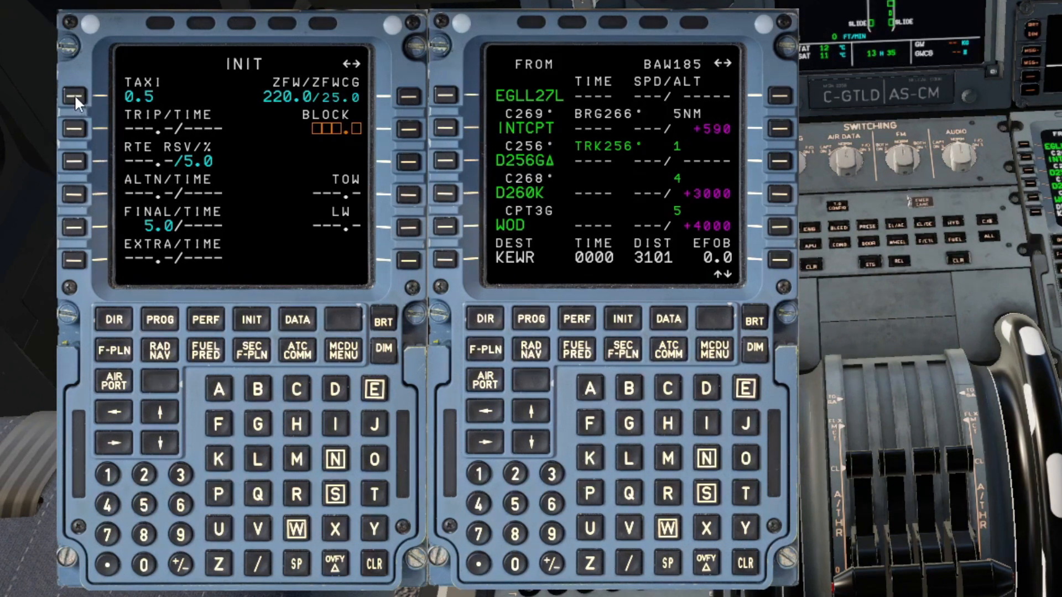
pyautogui.click(370, 565)
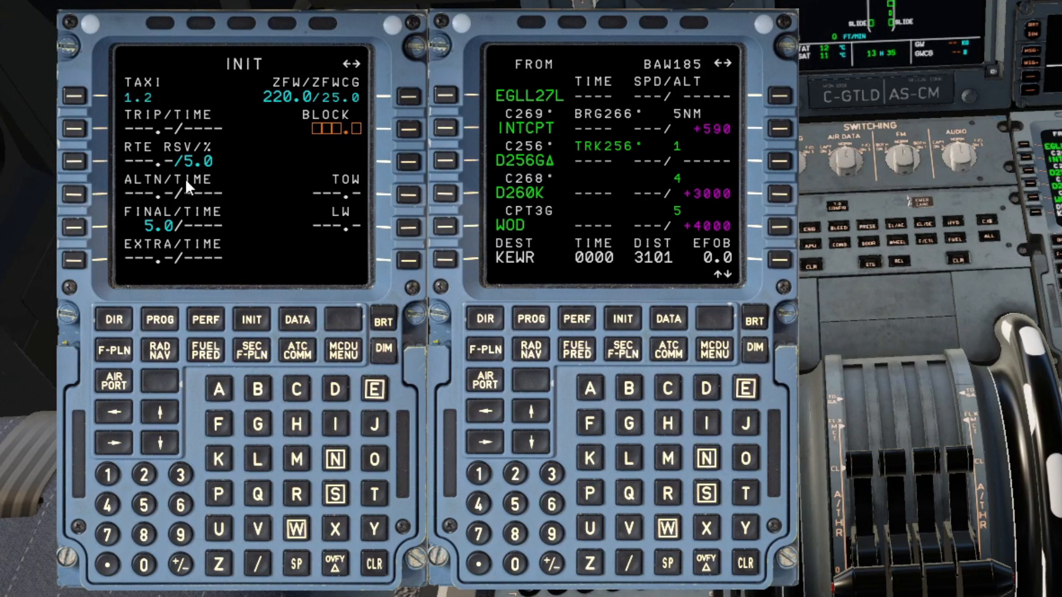
pyautogui.moveTo(211, 171)
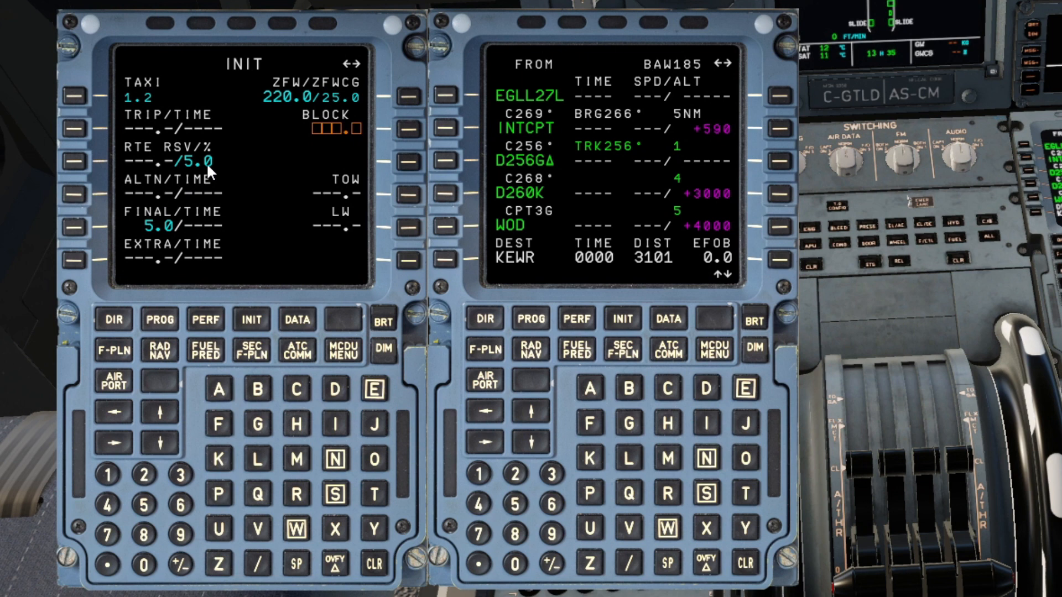
pyautogui.moveTo(280, 303)
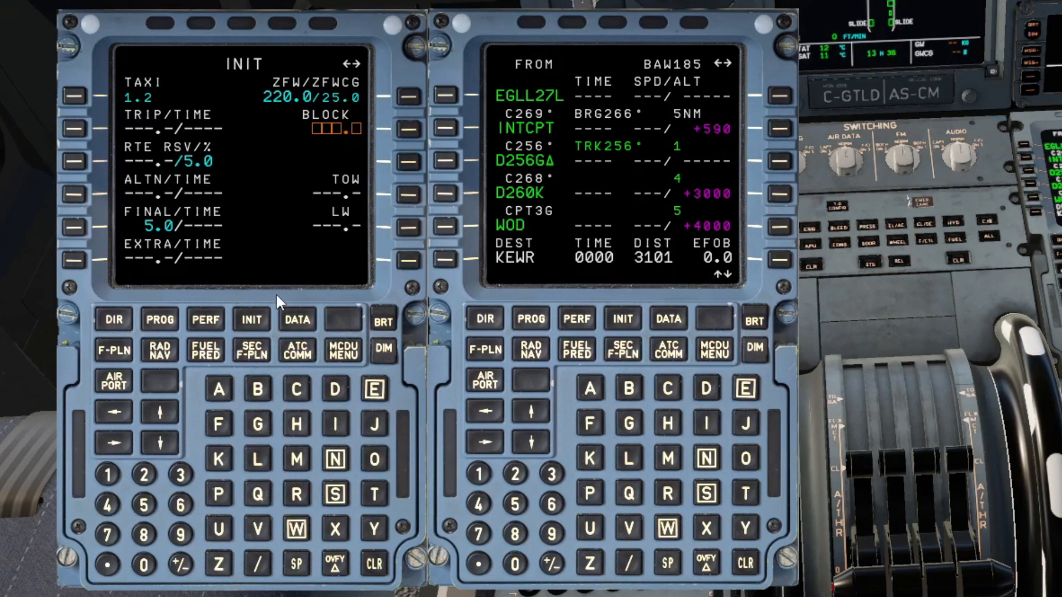
pyautogui.moveTo(313, 278)
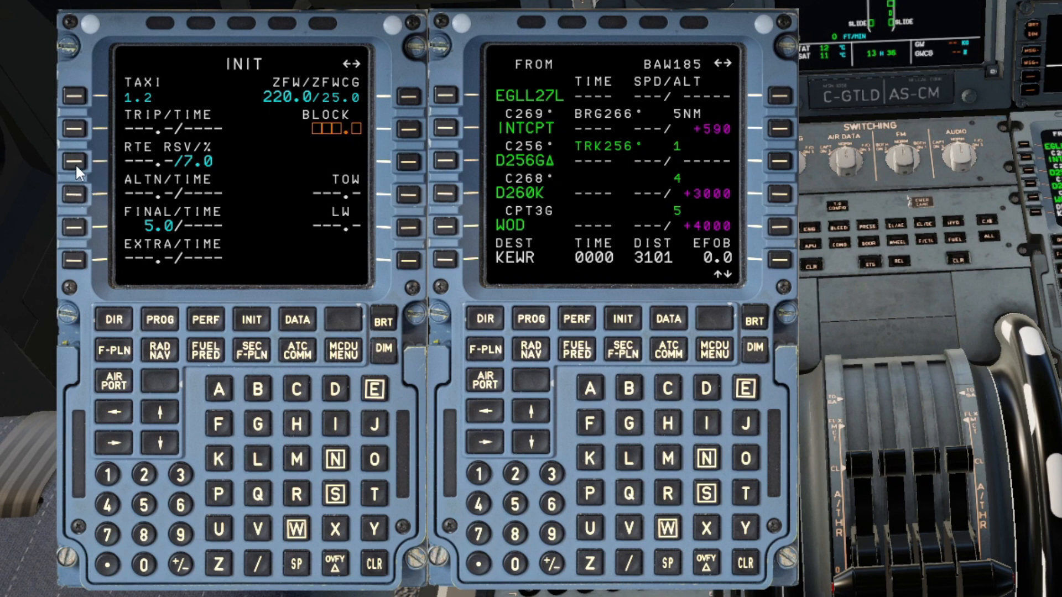
pyautogui.write('/5')
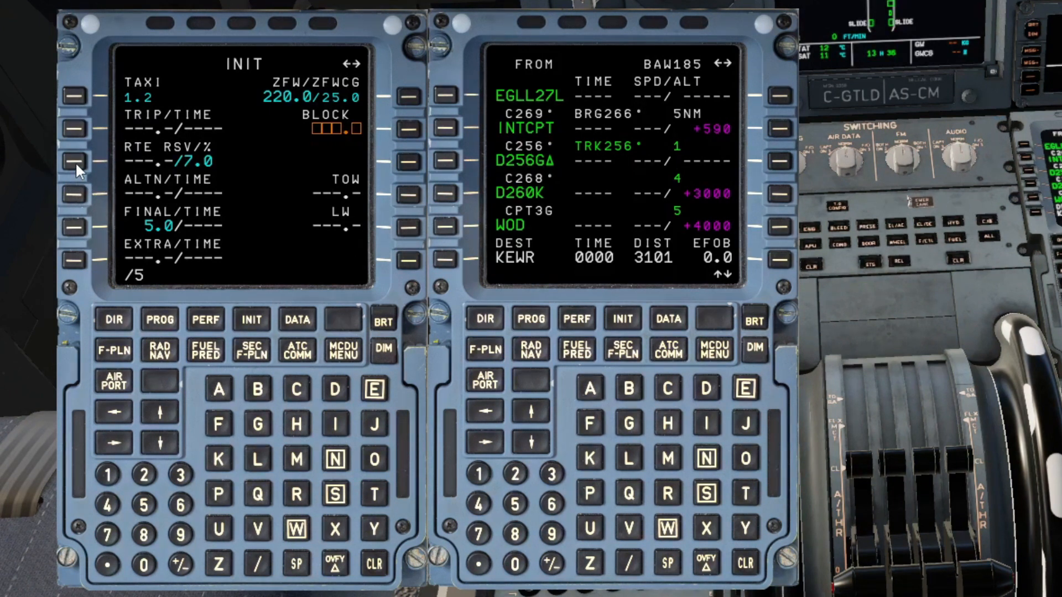
pyautogui.click(75, 161)
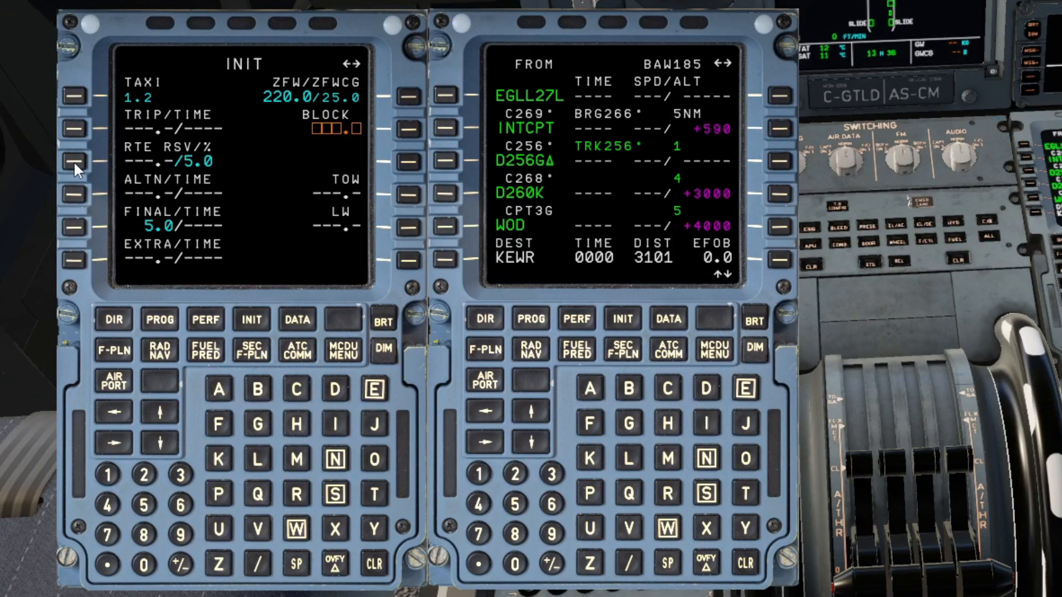
pyautogui.moveTo(396, 85)
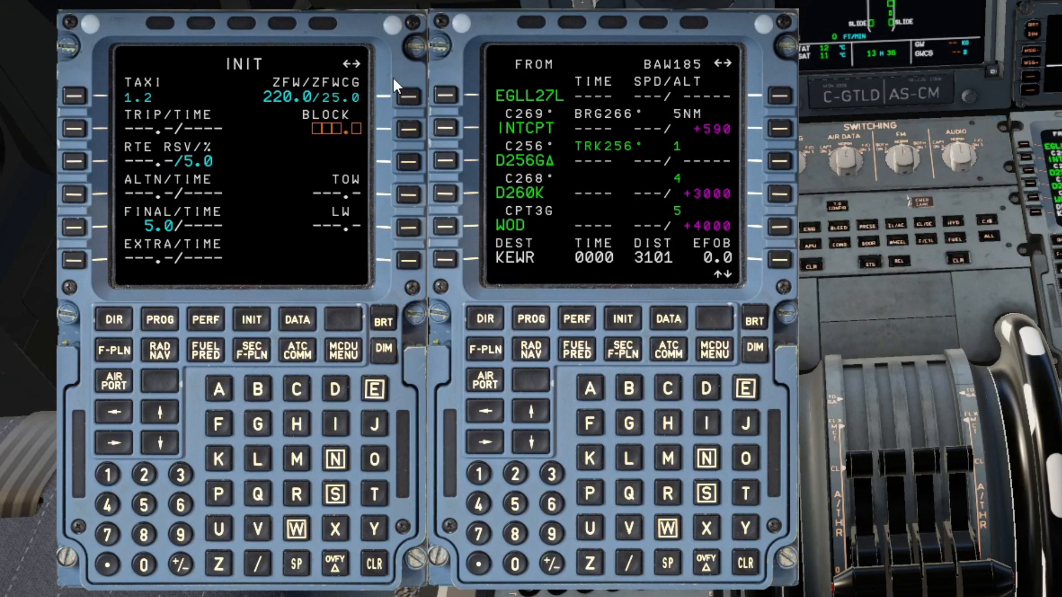
pyautogui.moveTo(410, 9)
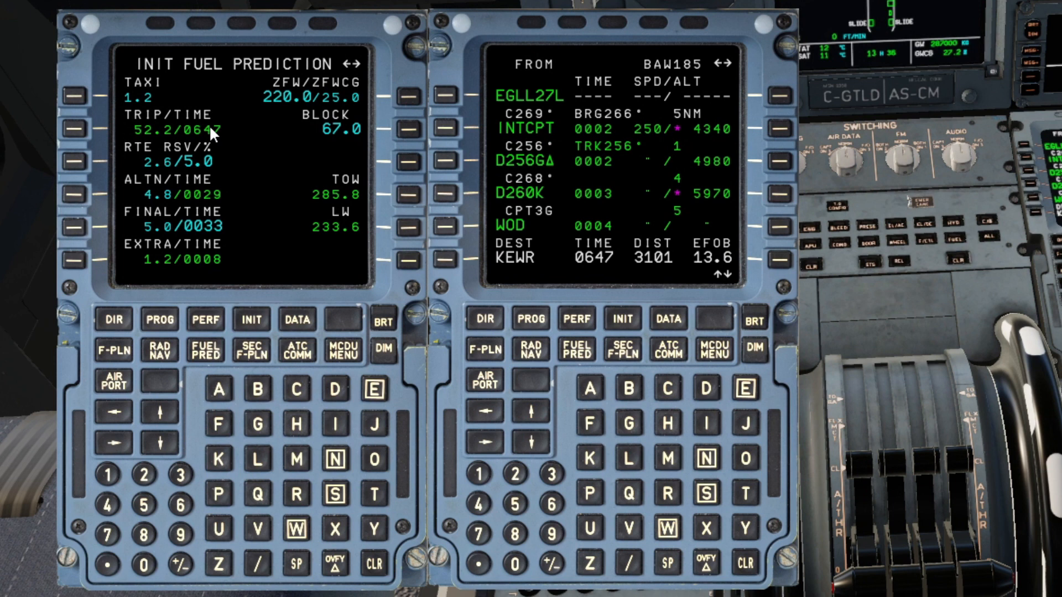
pyautogui.moveTo(141, 296)
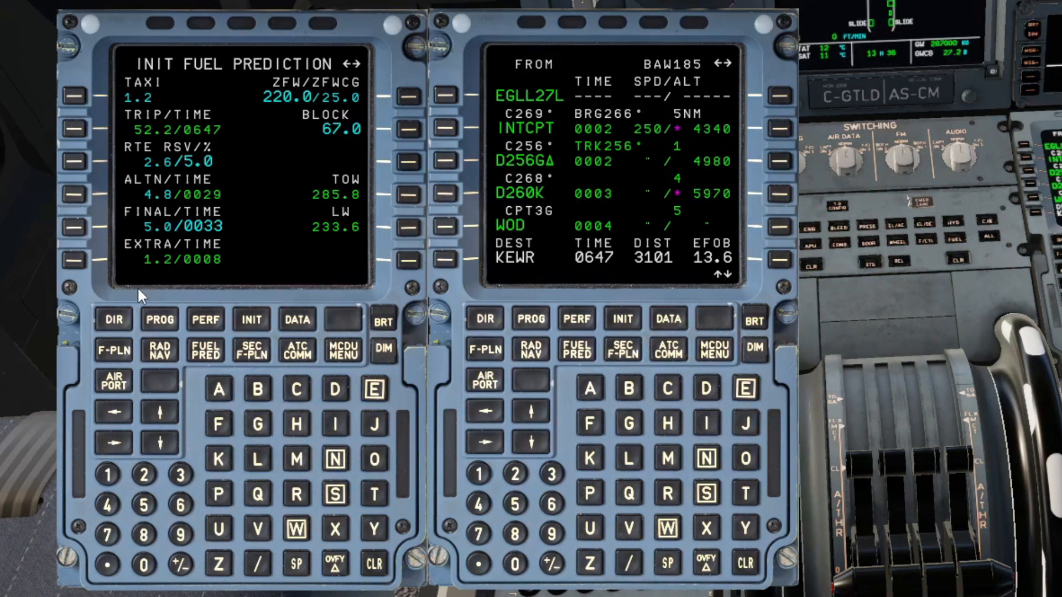
pyautogui.moveTo(142, 264)
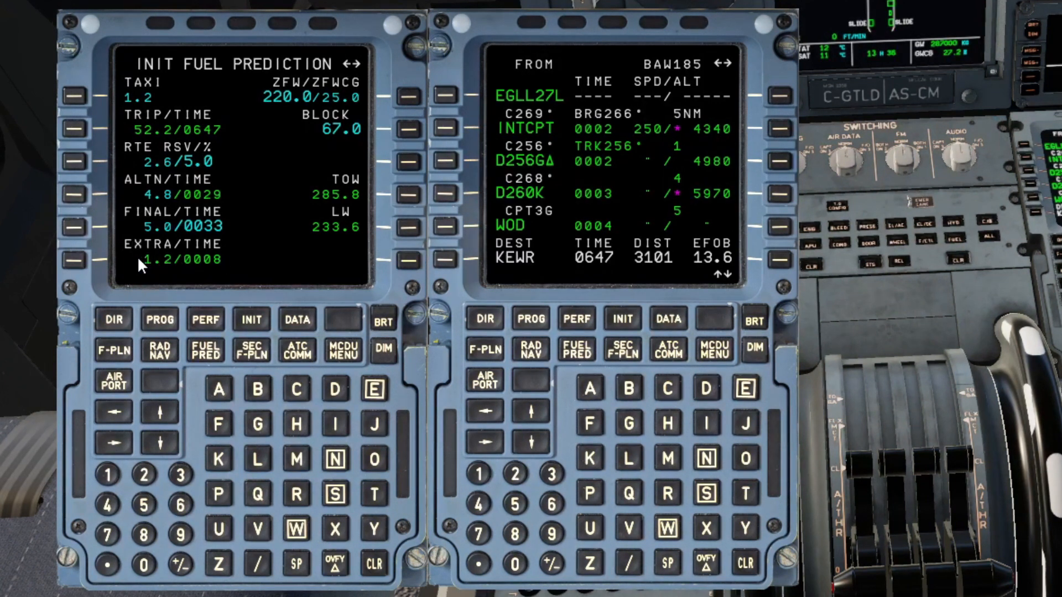
pyautogui.moveTo(176, 274)
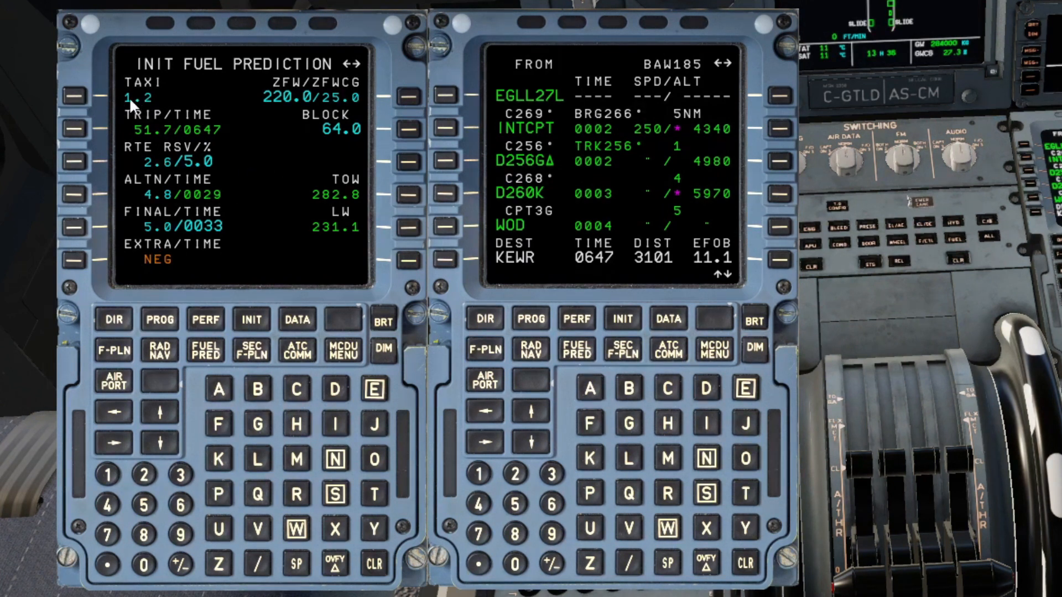
pyautogui.moveTo(149, 200)
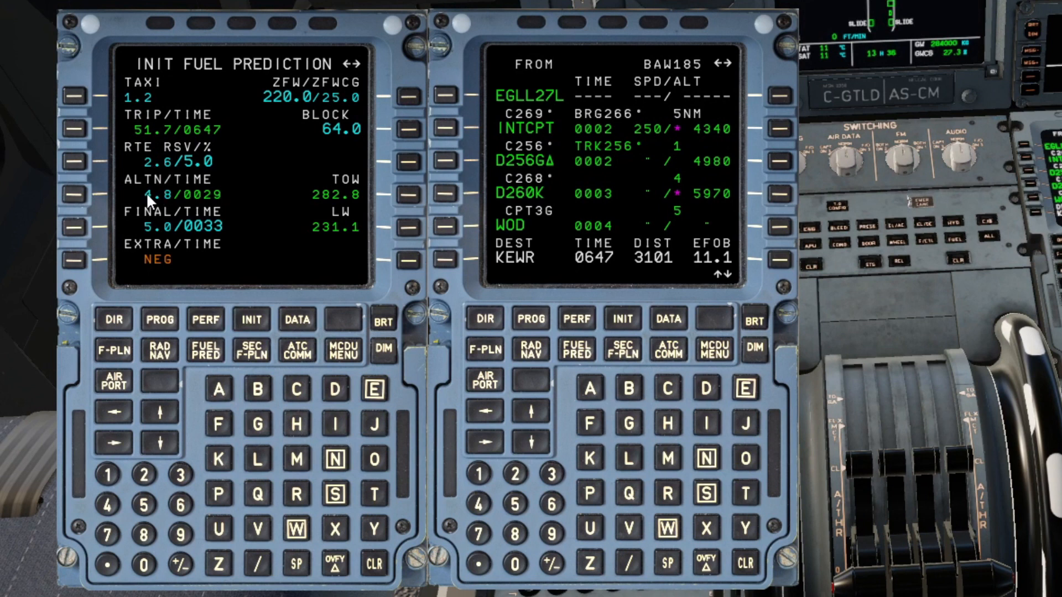
pyautogui.moveTo(308, 131)
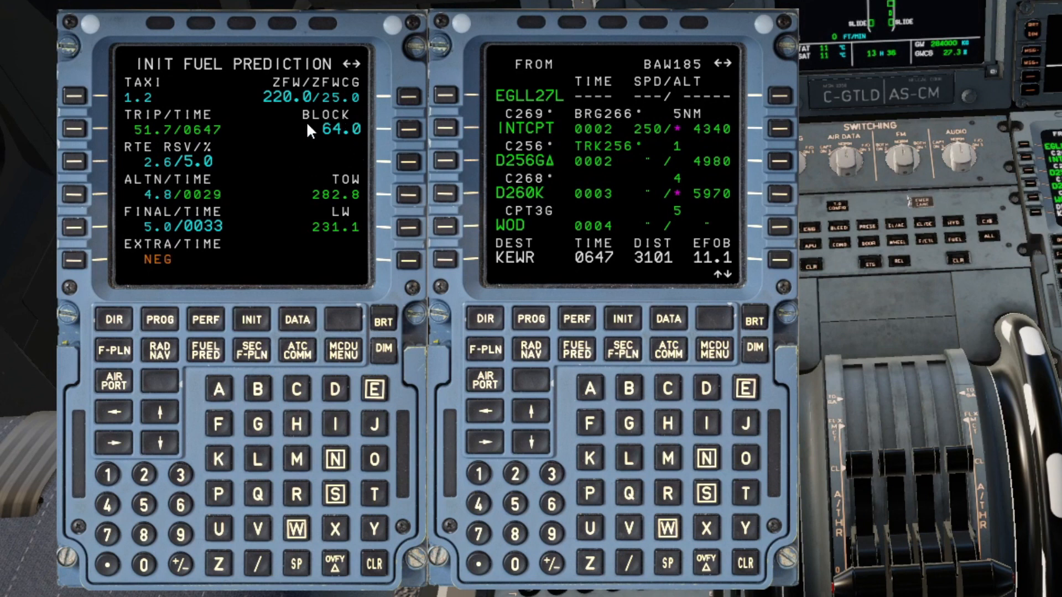
pyautogui.moveTo(187, 256)
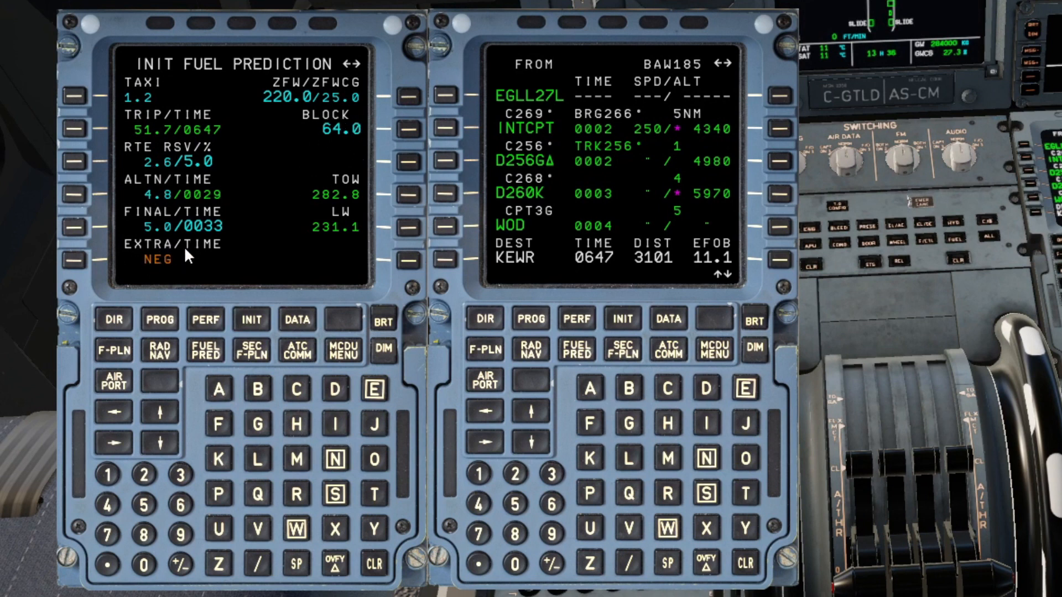
pyautogui.moveTo(172, 308)
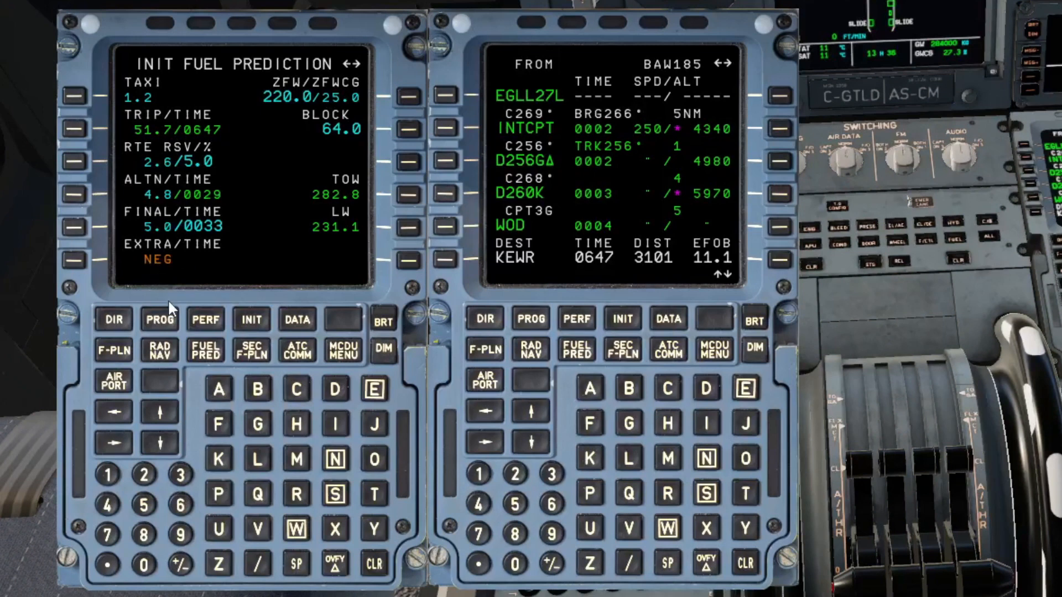
pyautogui.moveTo(169, 237)
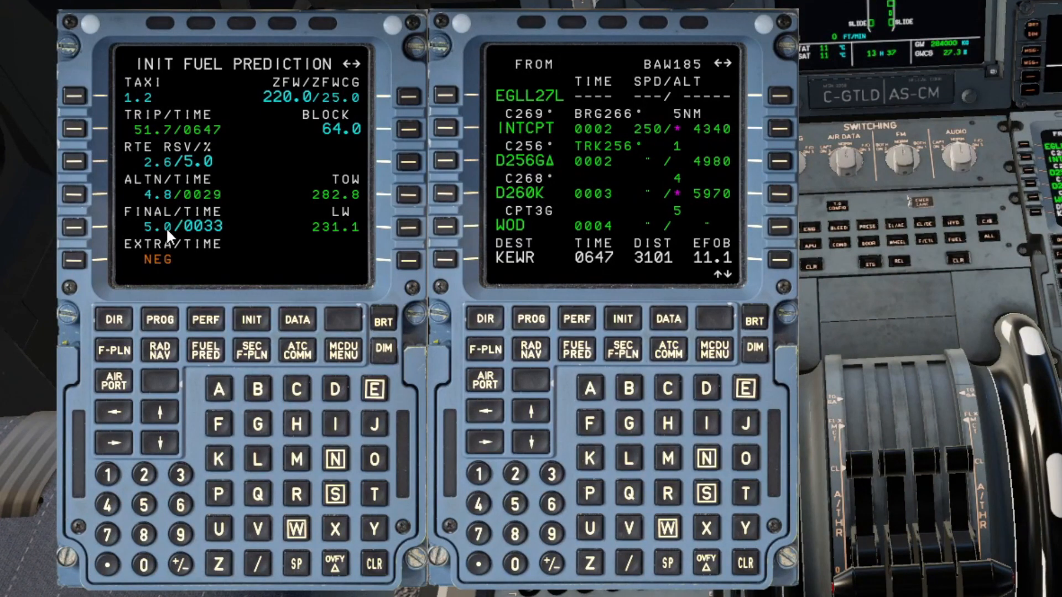
pyautogui.moveTo(172, 211)
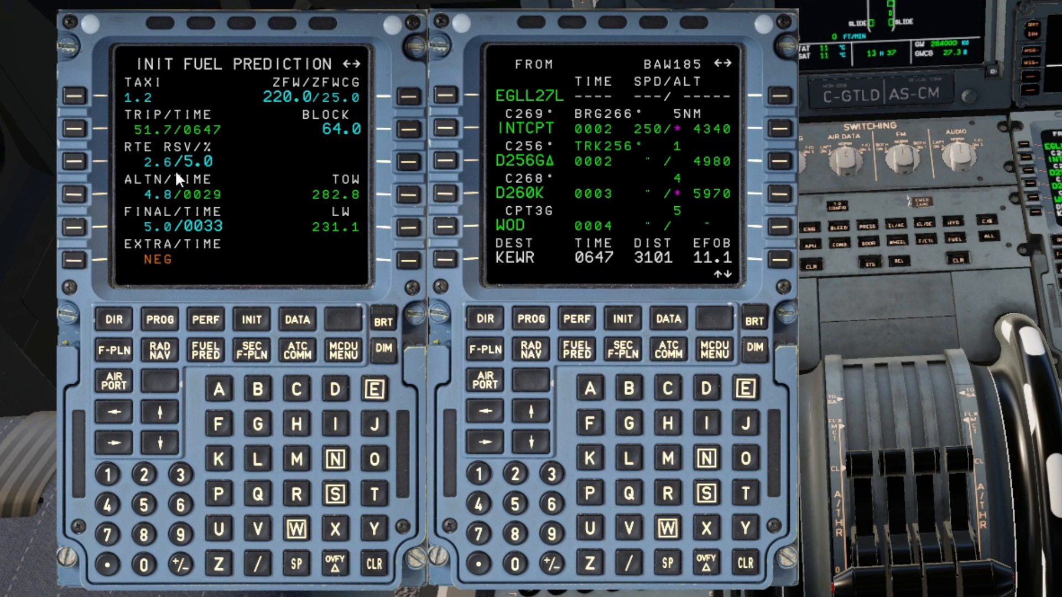
pyautogui.moveTo(187, 237)
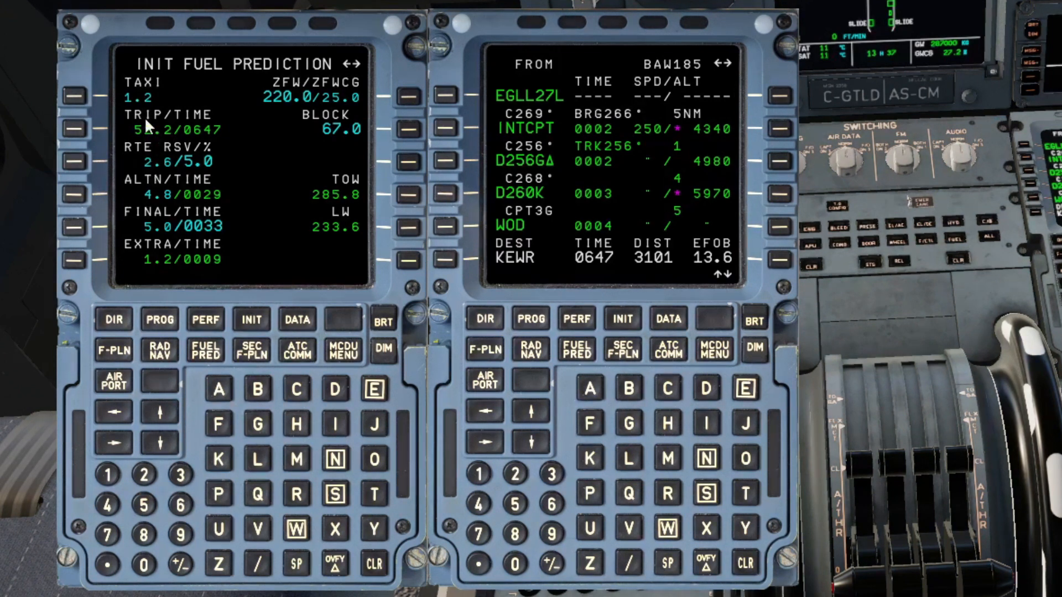
pyautogui.moveTo(161, 229)
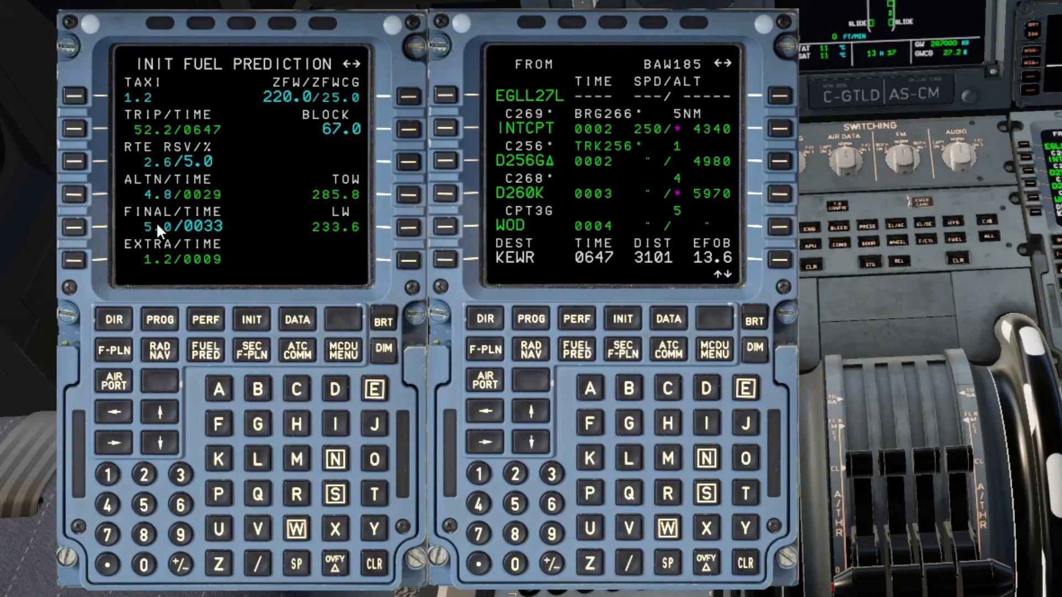
pyautogui.moveTo(164, 265)
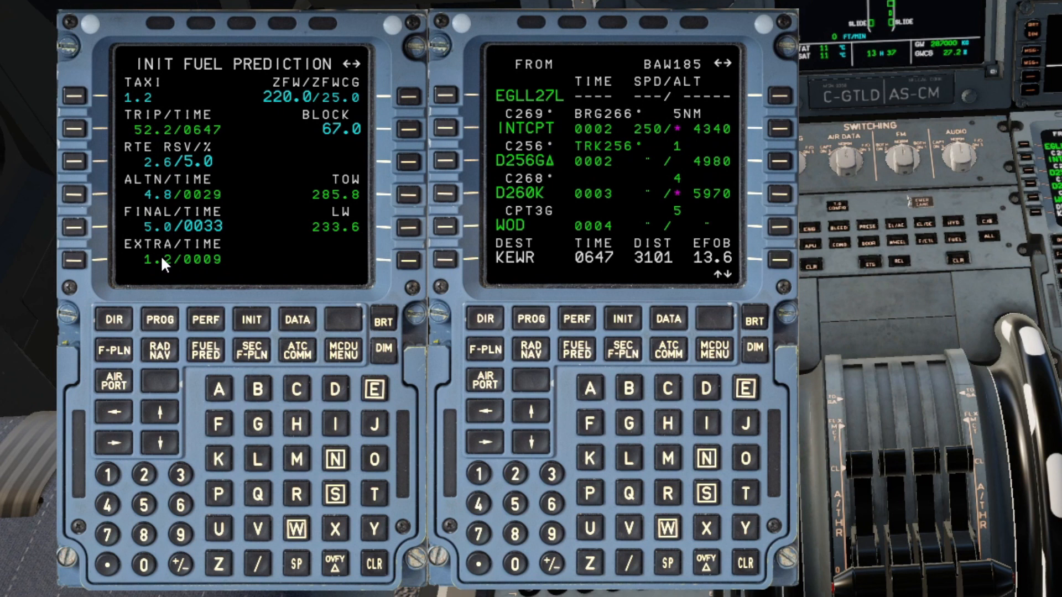
pyautogui.moveTo(192, 272)
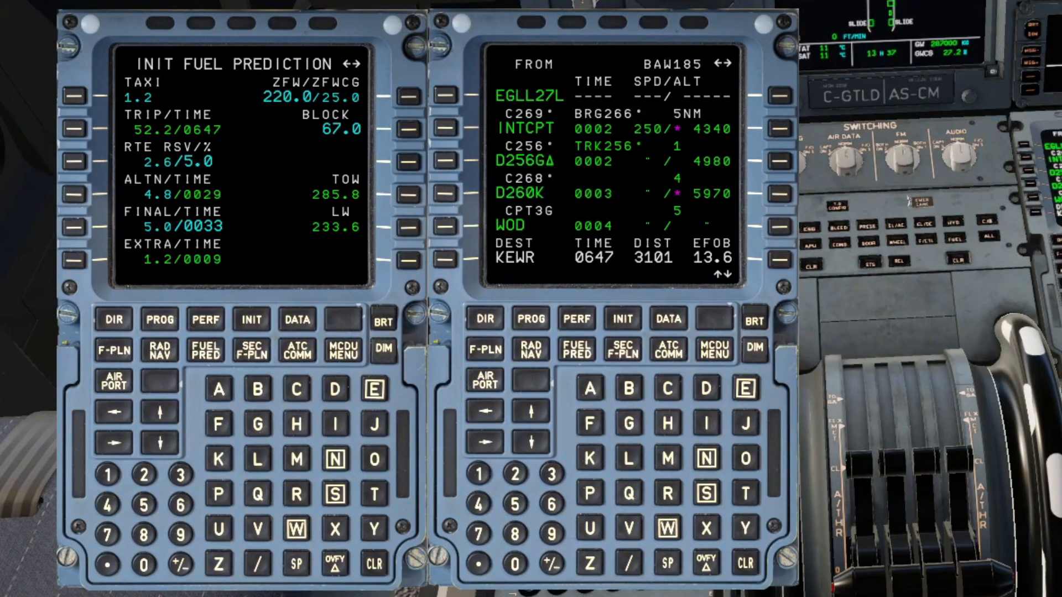
pyautogui.moveTo(196, 203)
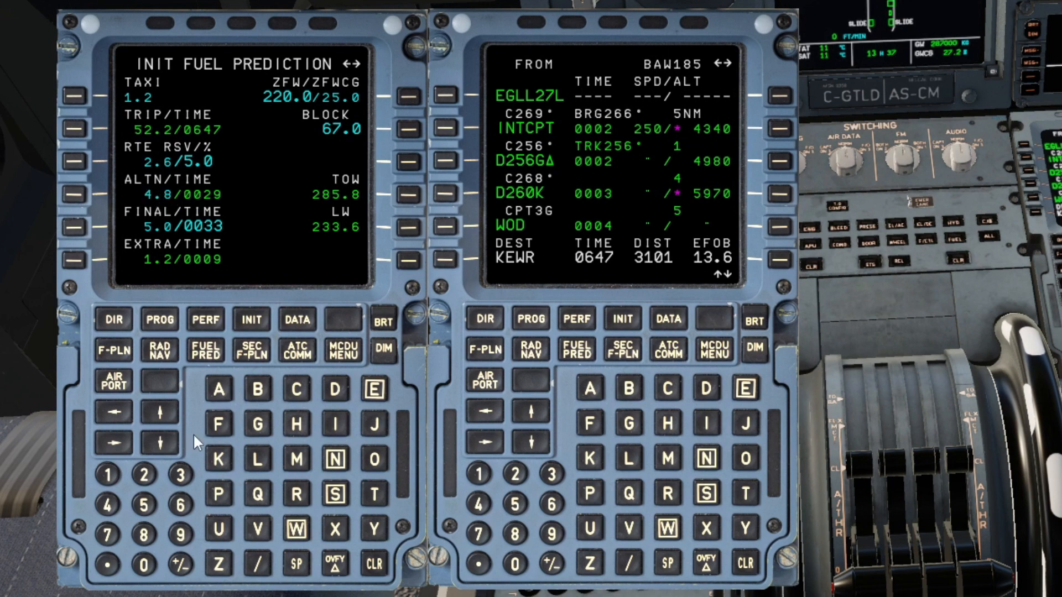
pyautogui.moveTo(182, 206)
pyautogui.write('6')
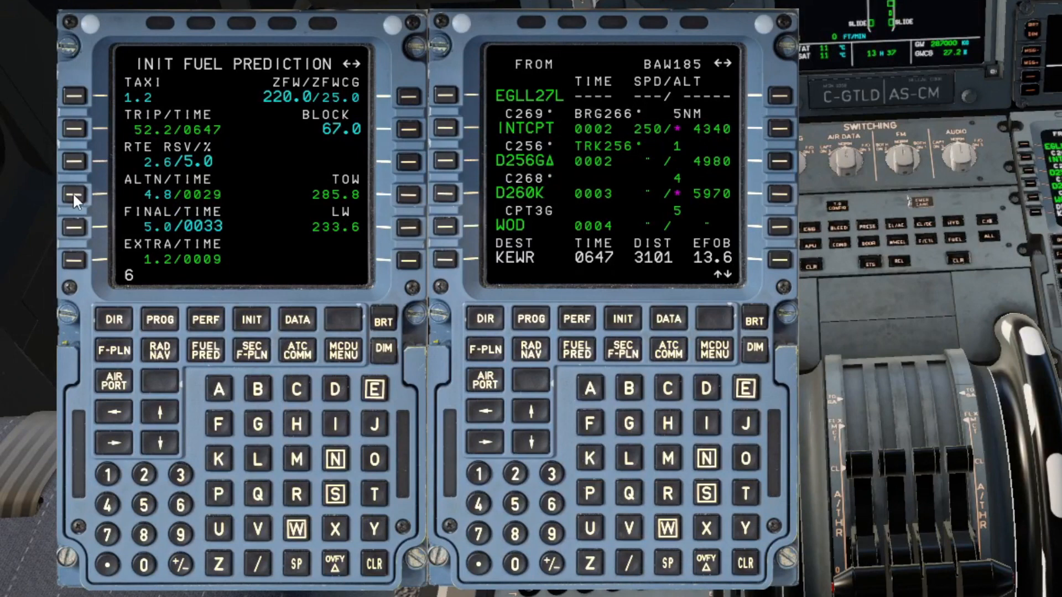
# Enter 6.0 as alternate fuel, dropping extra fuel to 0.0/0000
pyautogui.click(75, 194)
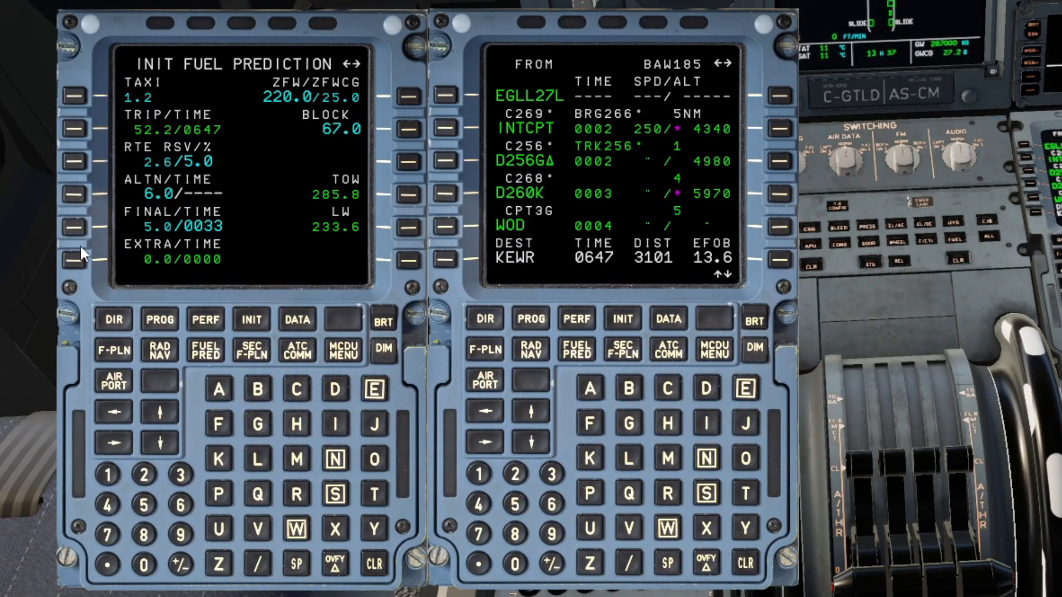
pyautogui.moveTo(166, 278)
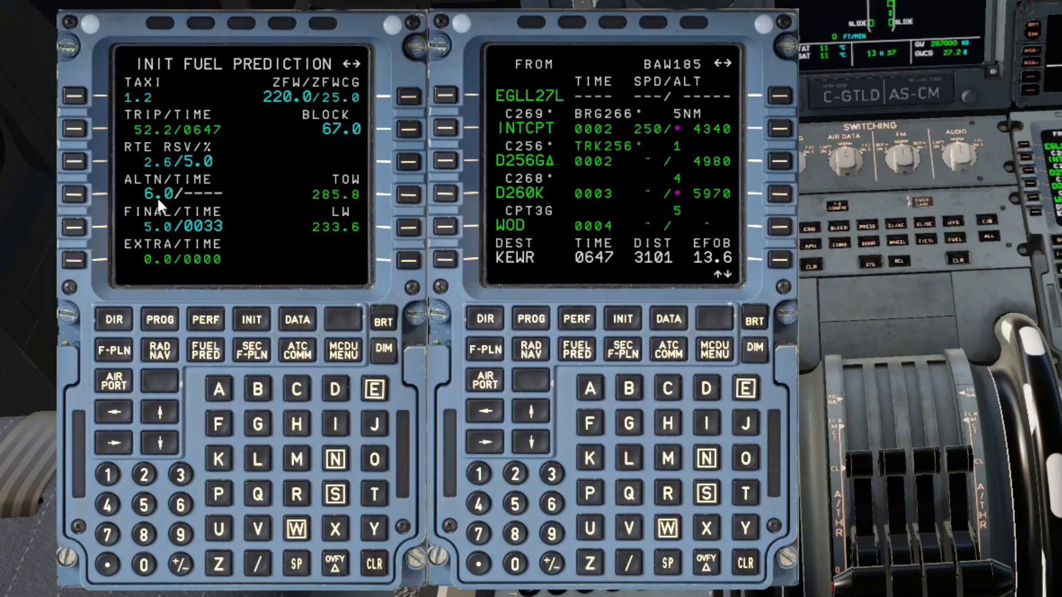
pyautogui.moveTo(121, 244)
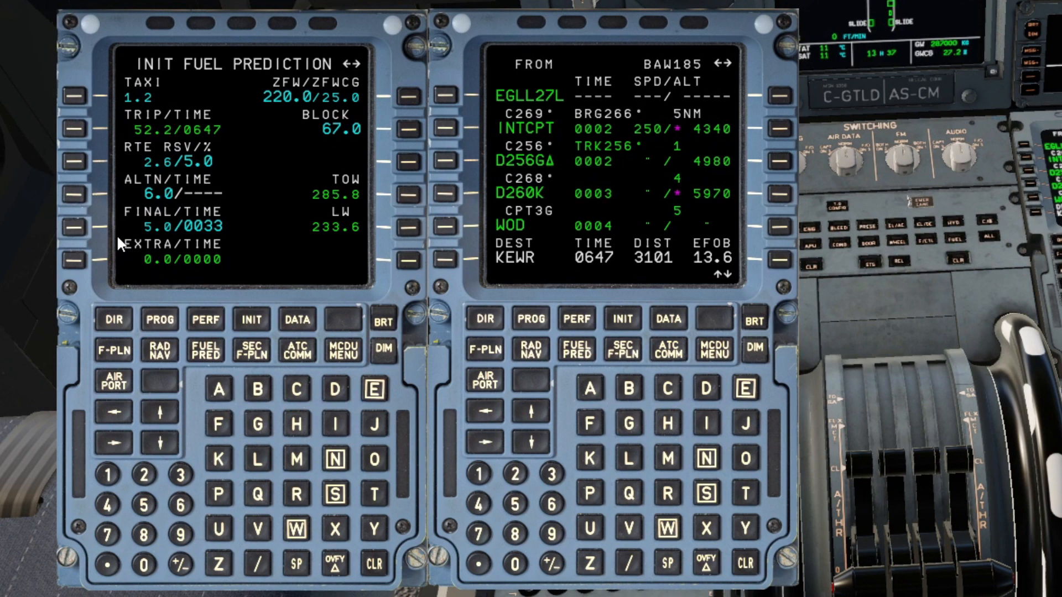
pyautogui.moveTo(156, 266)
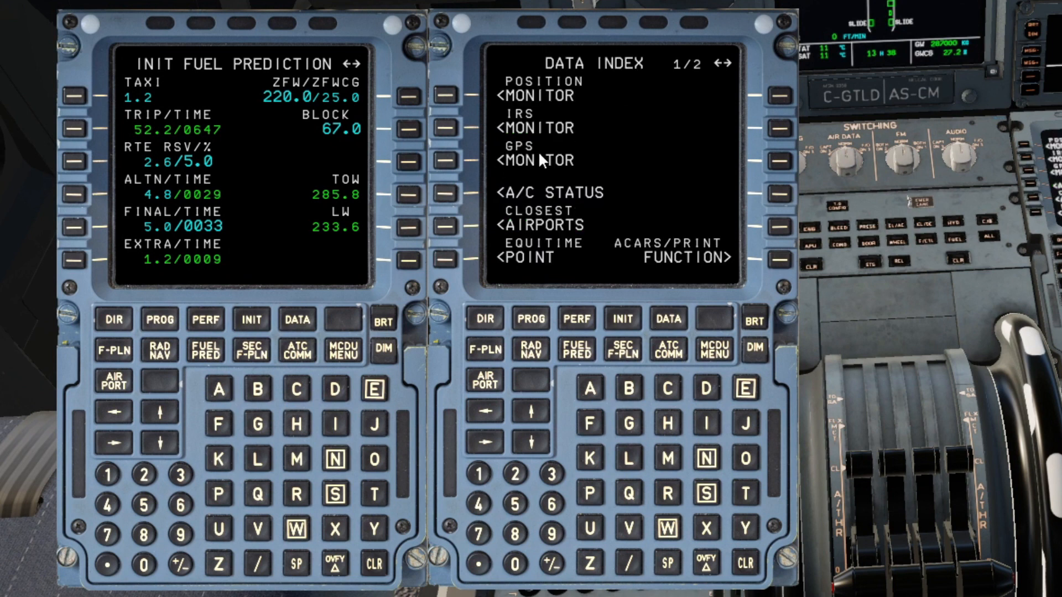
pyautogui.moveTo(491, 454)
pyautogui.write('257')
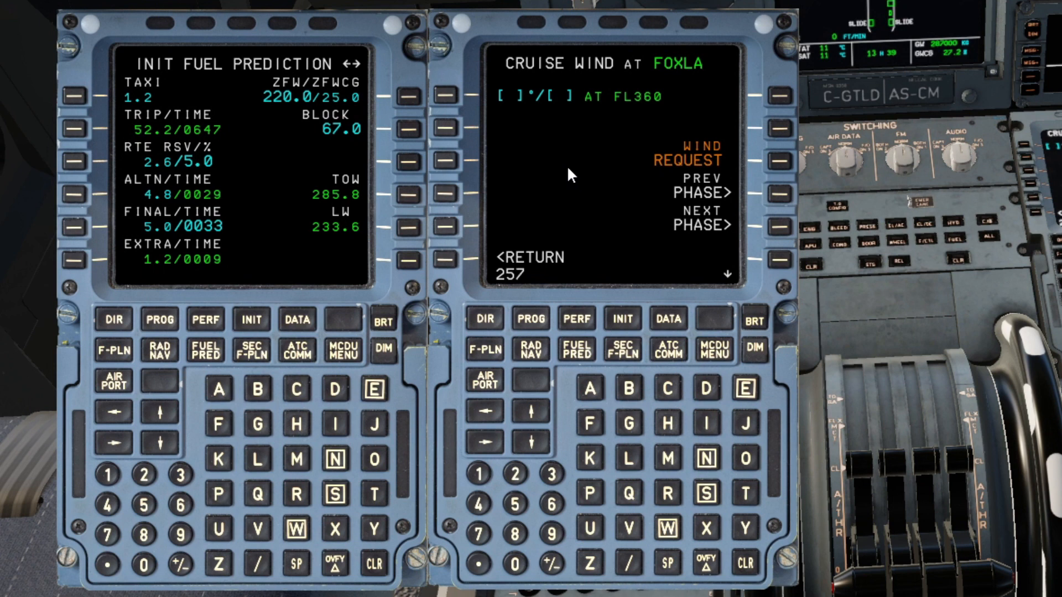
# Enter the cruise wind 257/47 into the right MCDU scratchpad for FL360
pyautogui.write('/47')
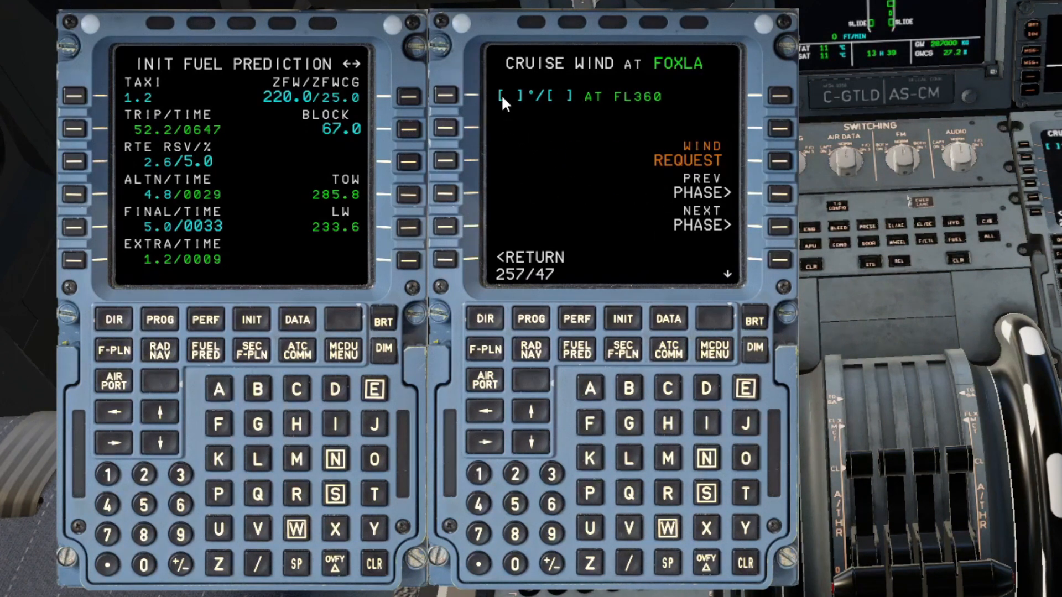
pyautogui.moveTo(535, 99)
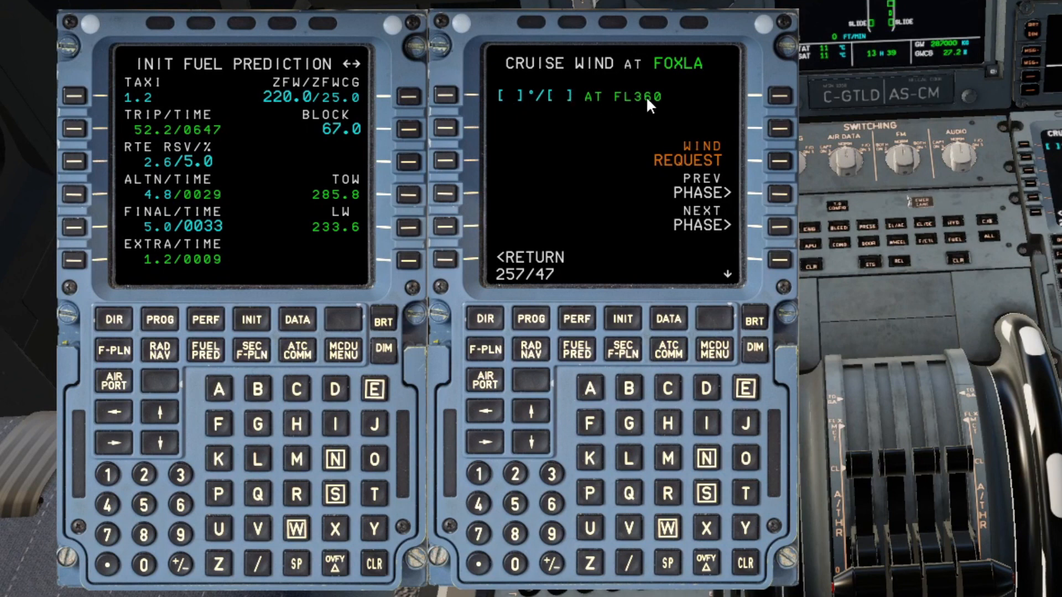
pyautogui.moveTo(452, 100)
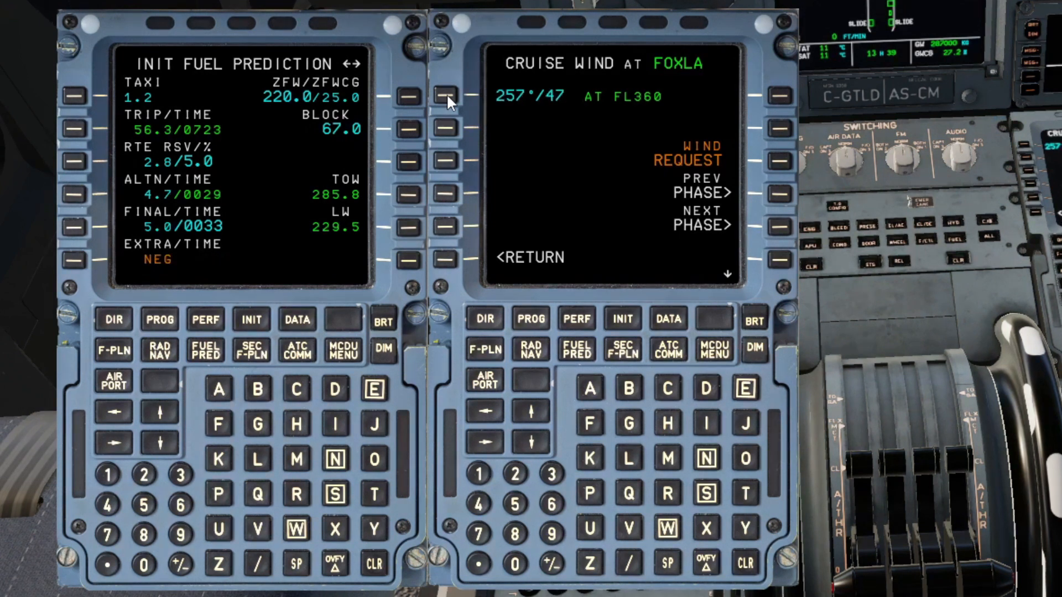
pyautogui.moveTo(172, 259)
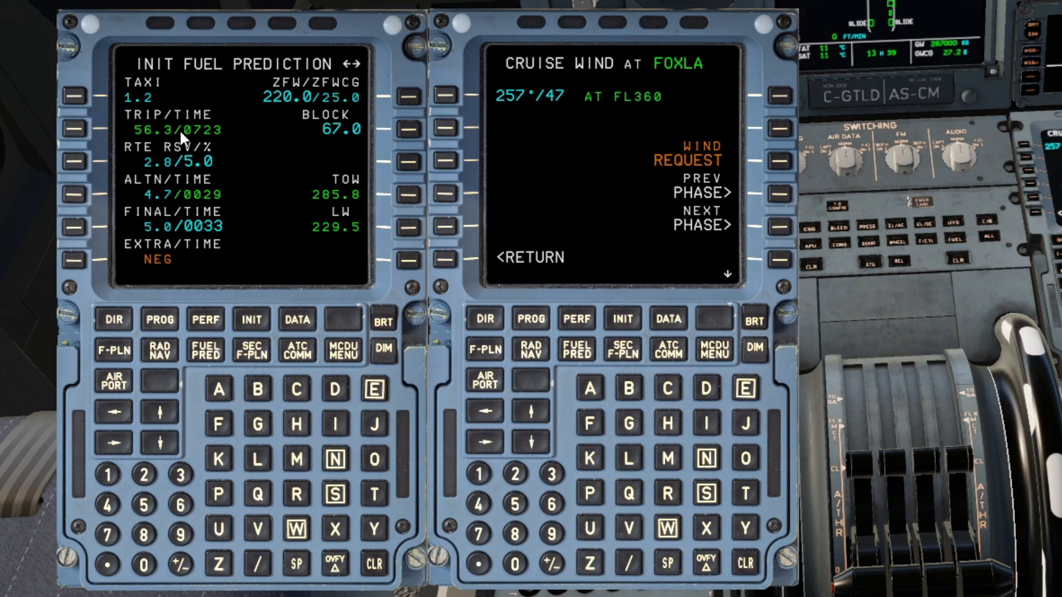
pyautogui.moveTo(197, 139)
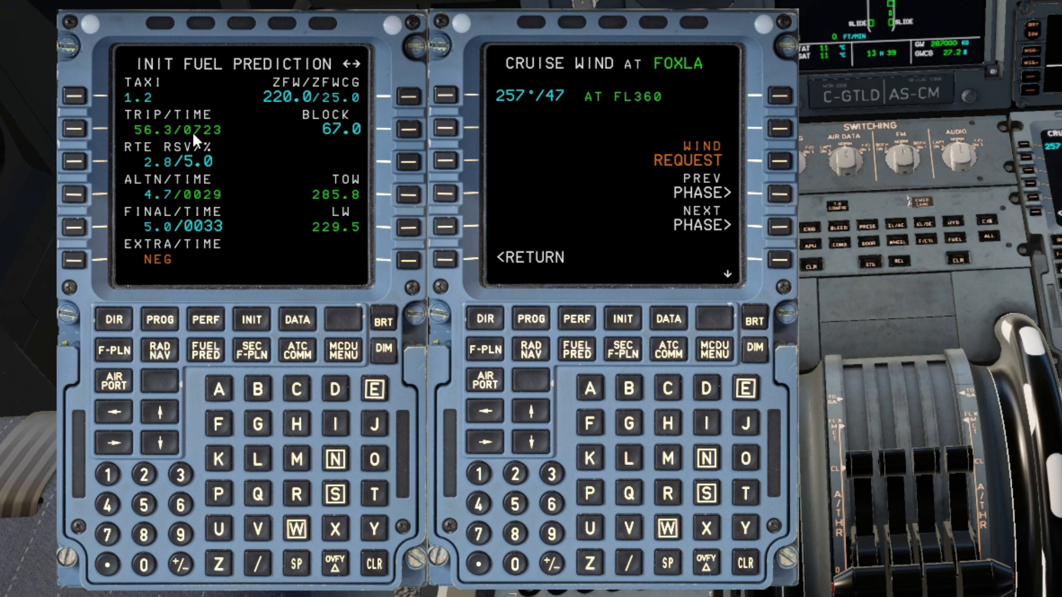
pyautogui.moveTo(221, 144)
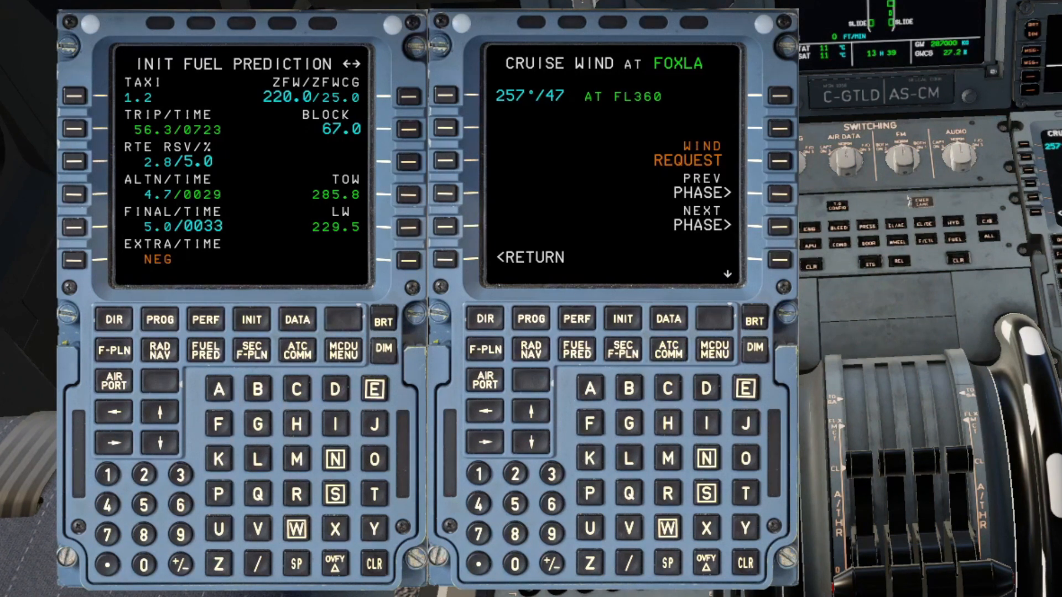
pyautogui.moveTo(482, 263)
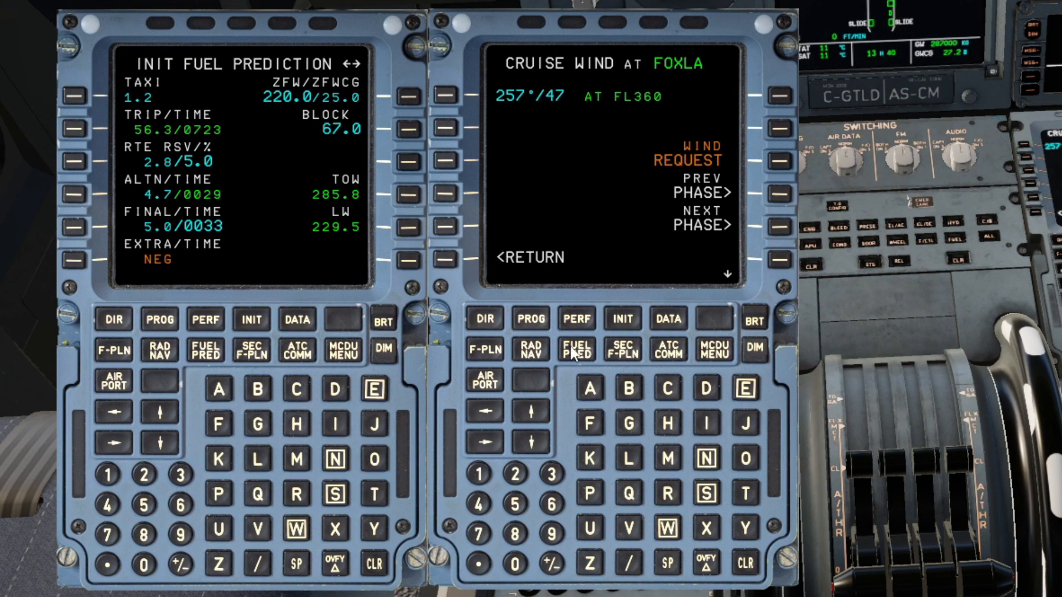
# Switch the right MCDU to BAW185's flight plan to KEWR
pyautogui.click(485, 350)
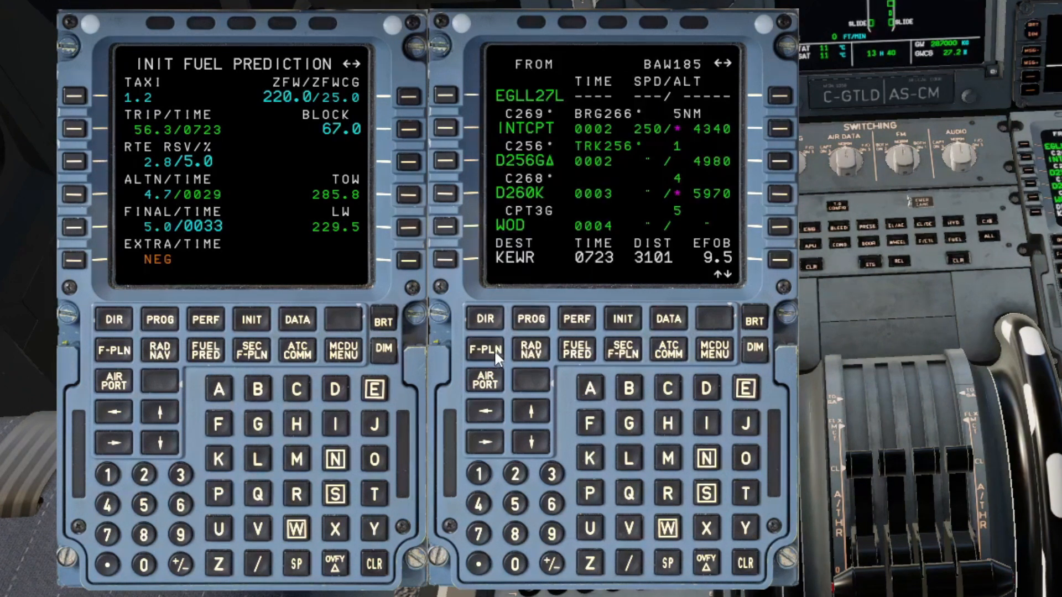
pyautogui.moveTo(654, 274)
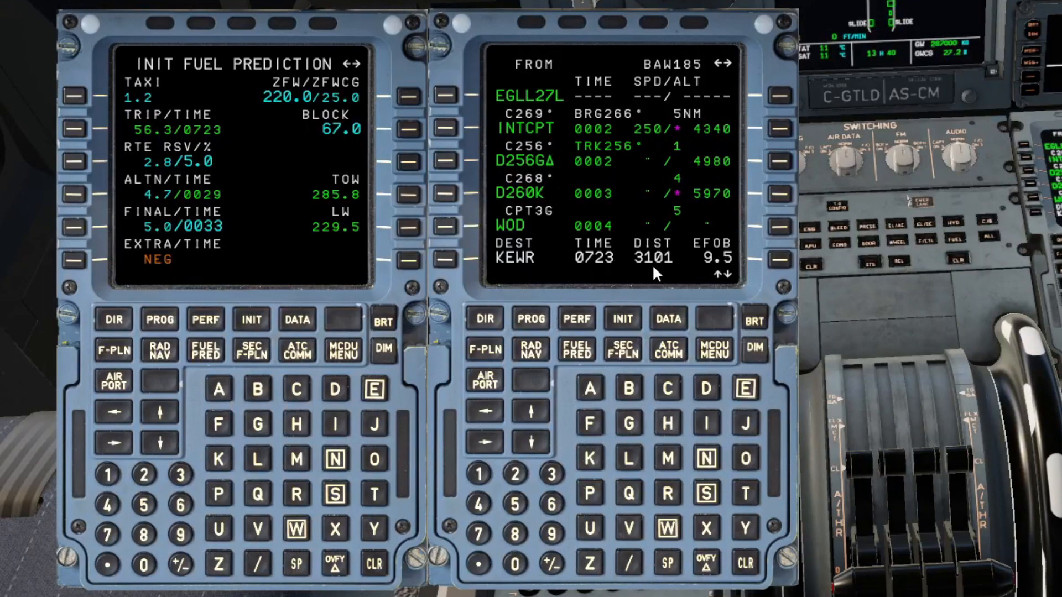
pyautogui.moveTo(171, 296)
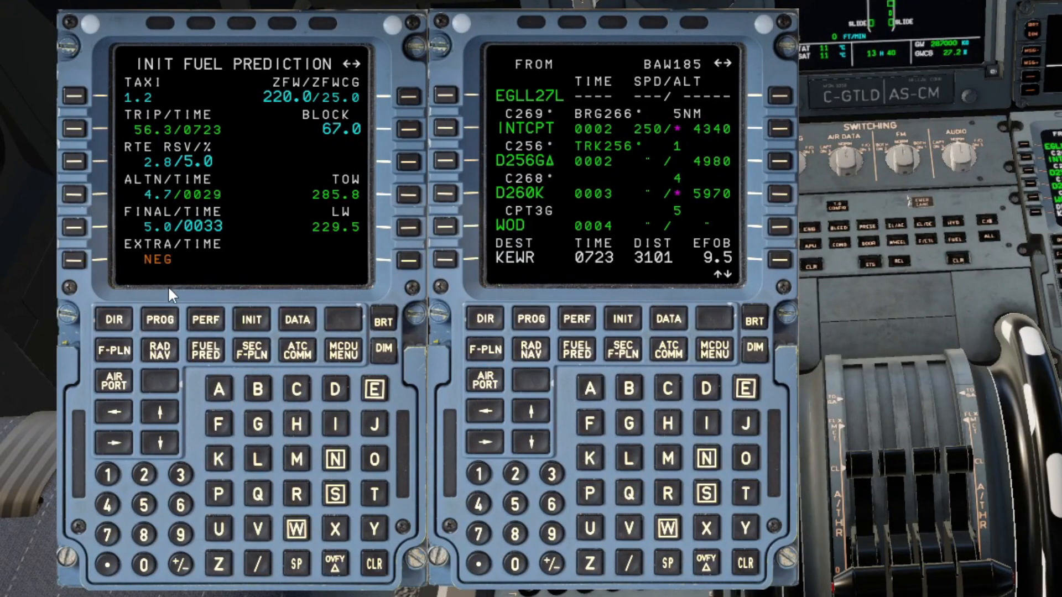
pyautogui.moveTo(386, 143)
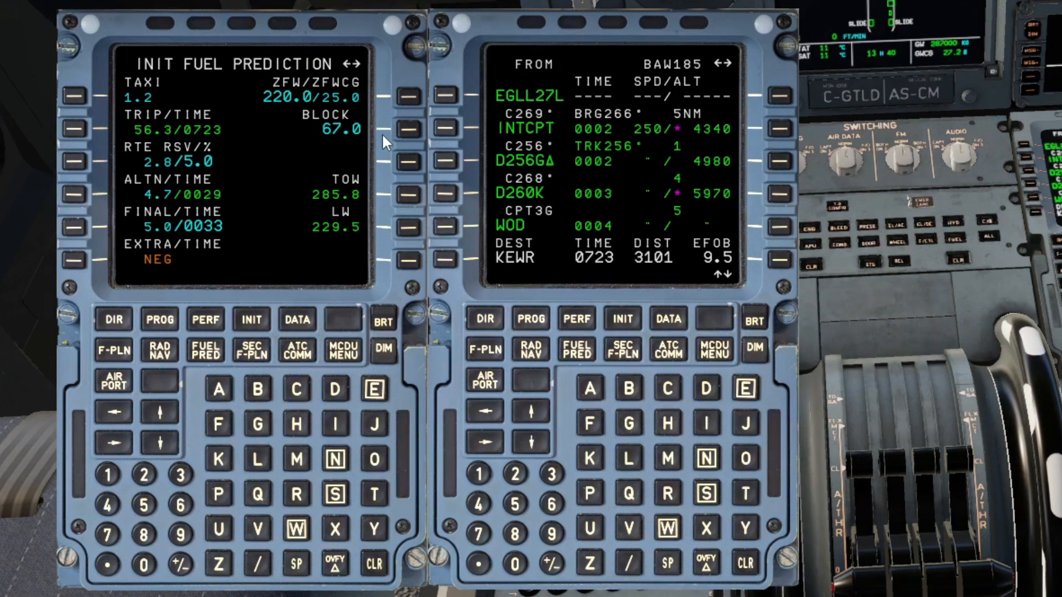
# Enter 71 as block fuel, making extra fuel positive at 0.2
pyautogui.write('71')
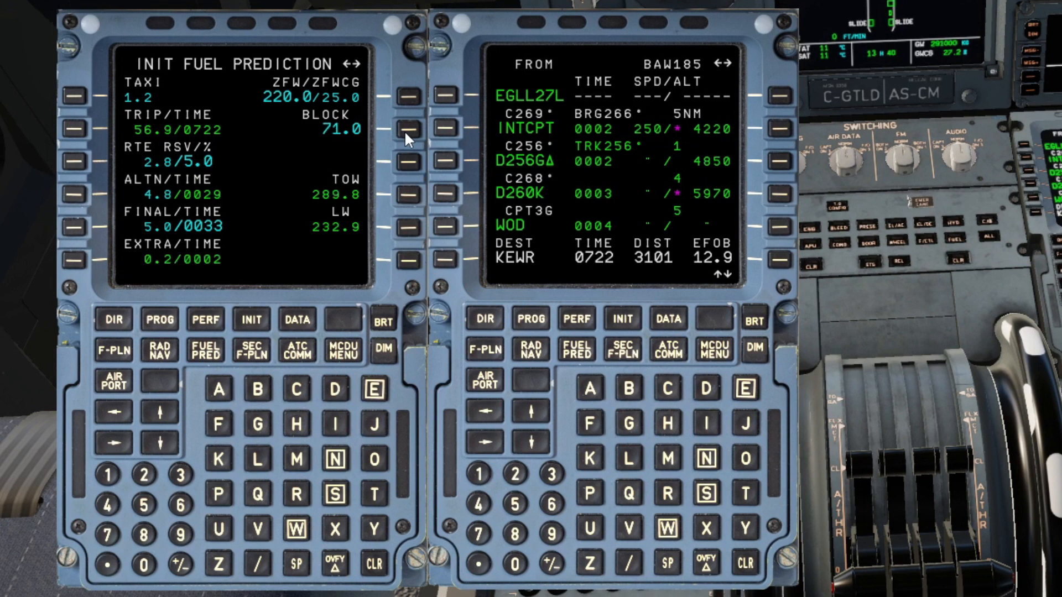
pyautogui.moveTo(151, 272)
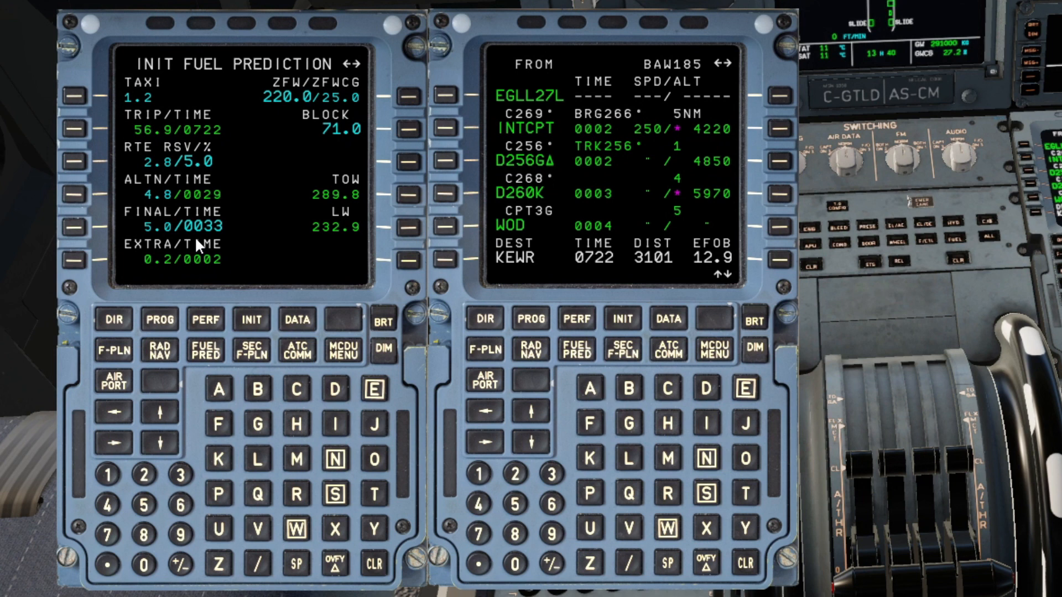
pyautogui.moveTo(177, 214)
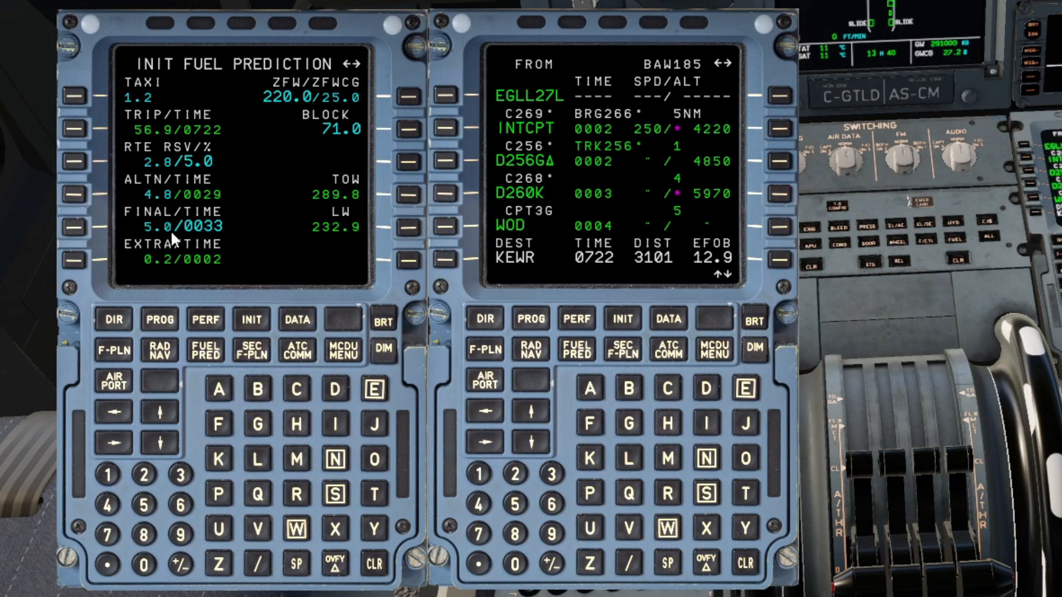
pyautogui.moveTo(697, 216)
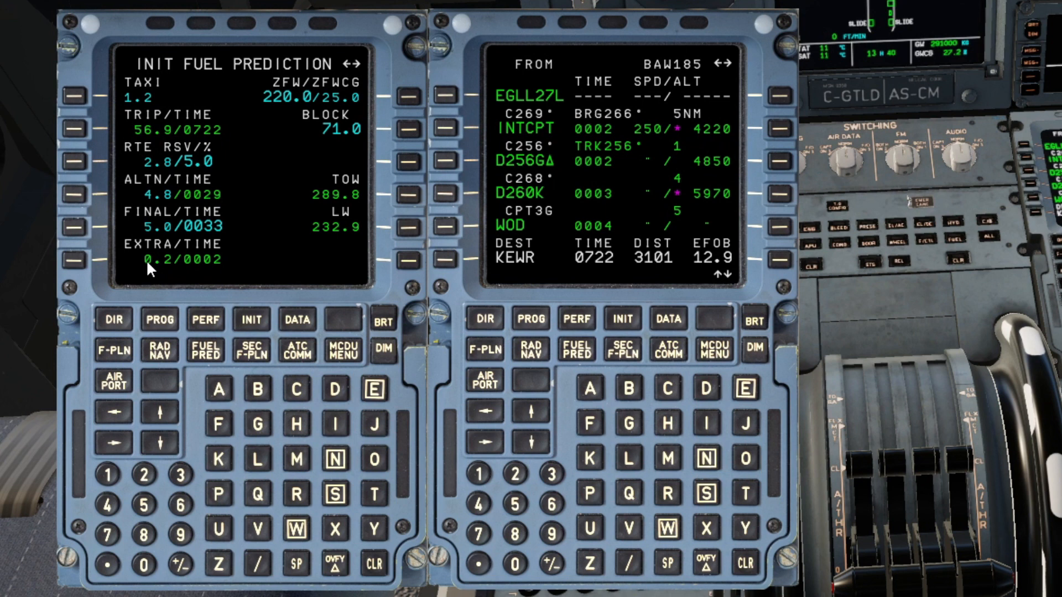
pyautogui.moveTo(152, 205)
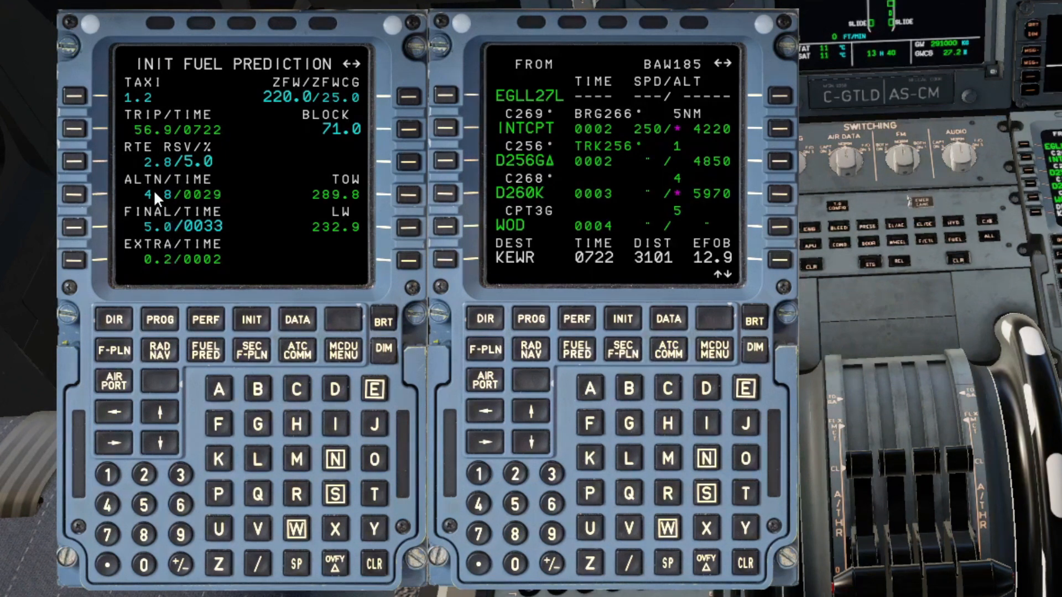
pyautogui.moveTo(136, 176)
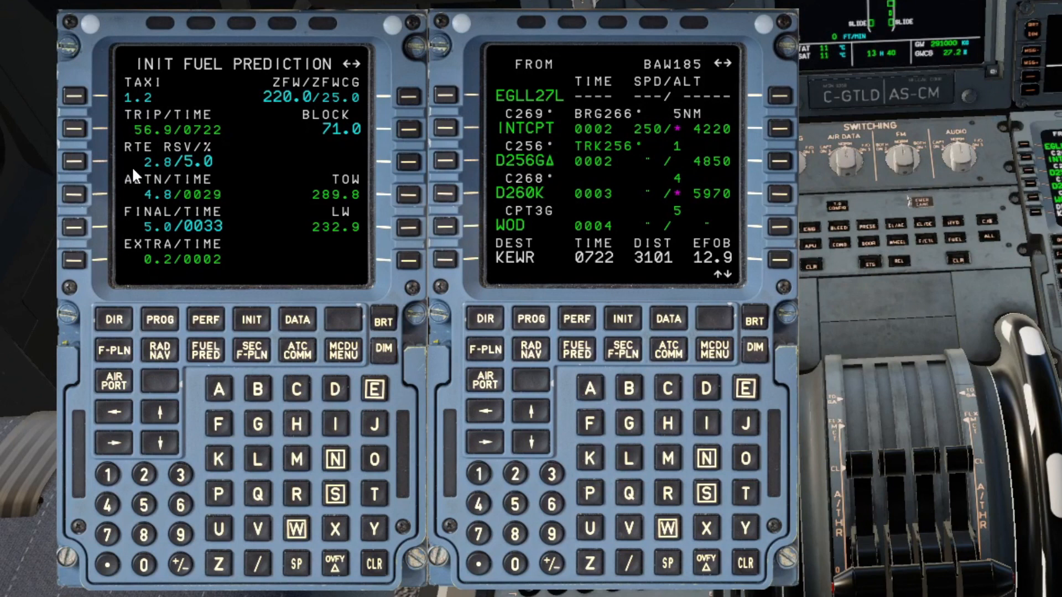
pyautogui.moveTo(175, 187)
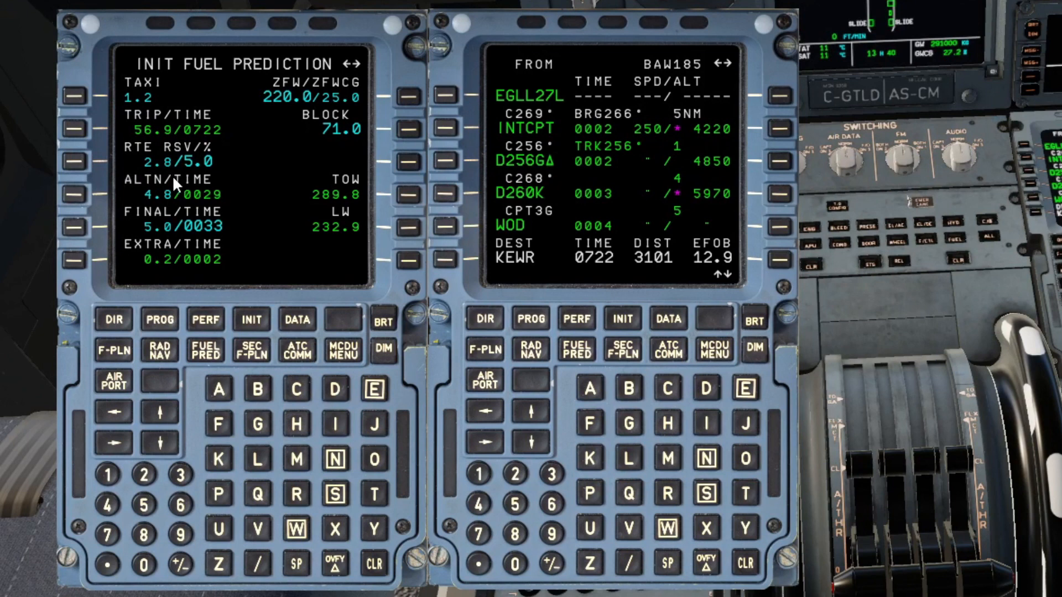
pyautogui.moveTo(724, 257)
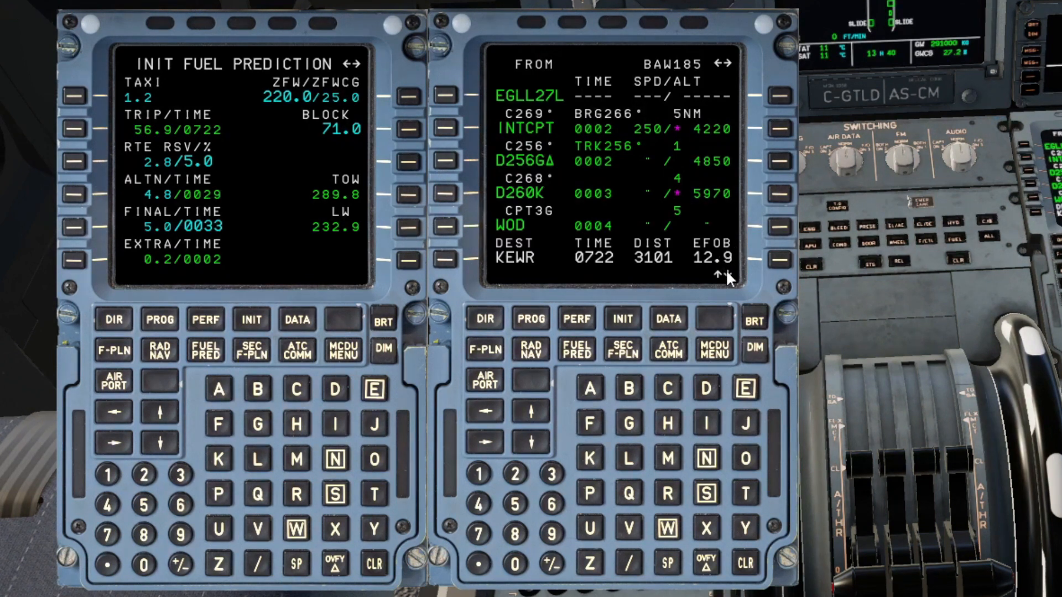
pyautogui.moveTo(132, 132)
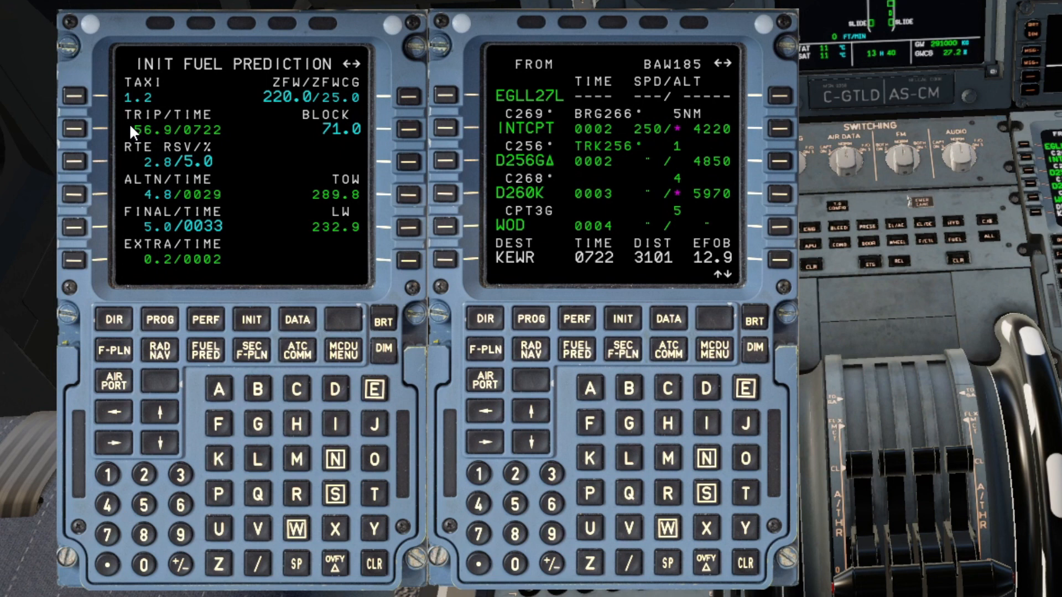
pyautogui.moveTo(160, 140)
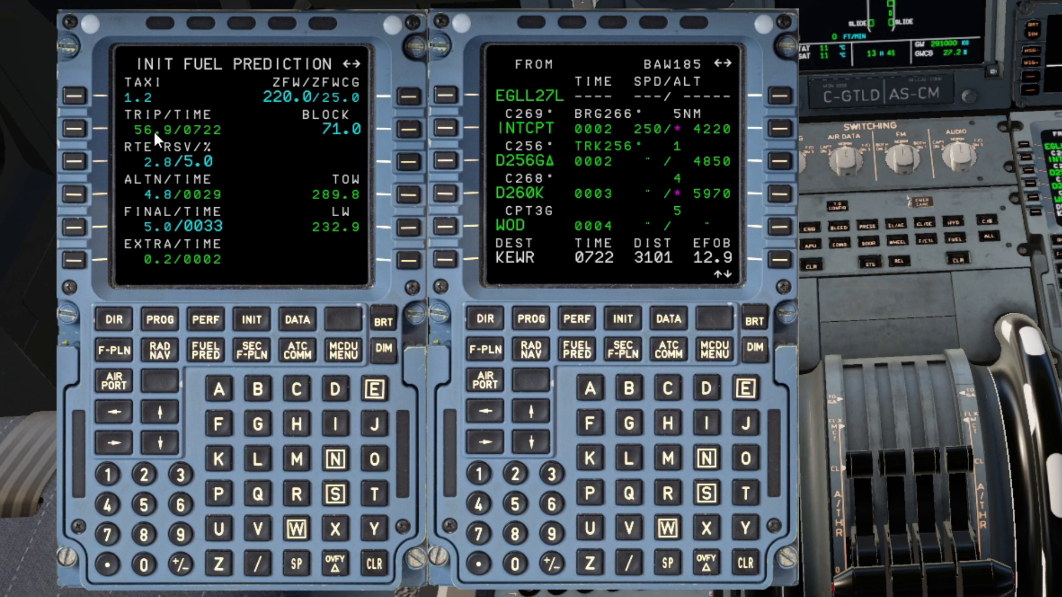
pyautogui.moveTo(197, 142)
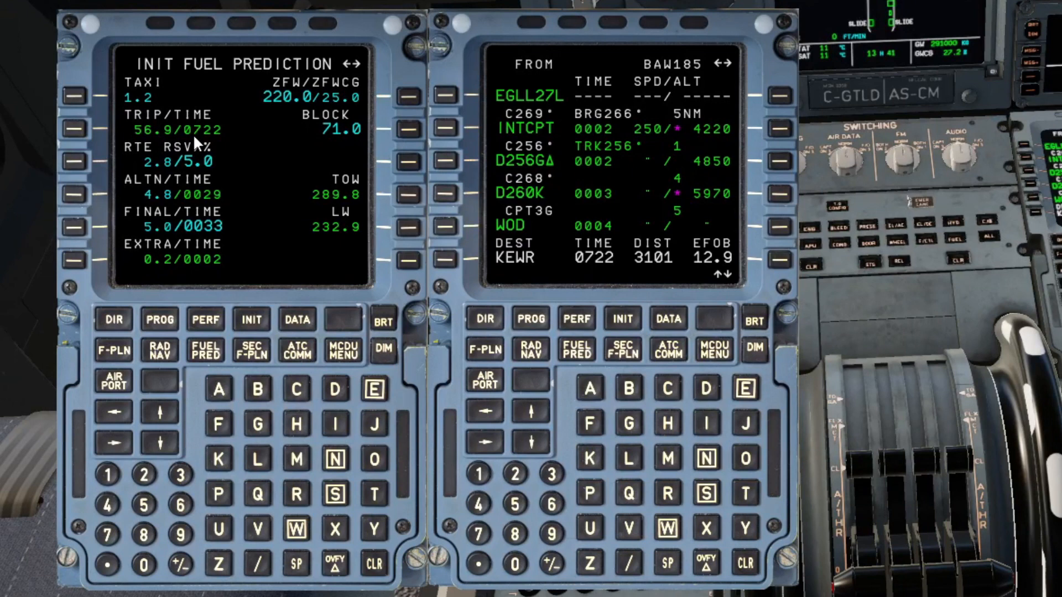
pyautogui.moveTo(149, 136)
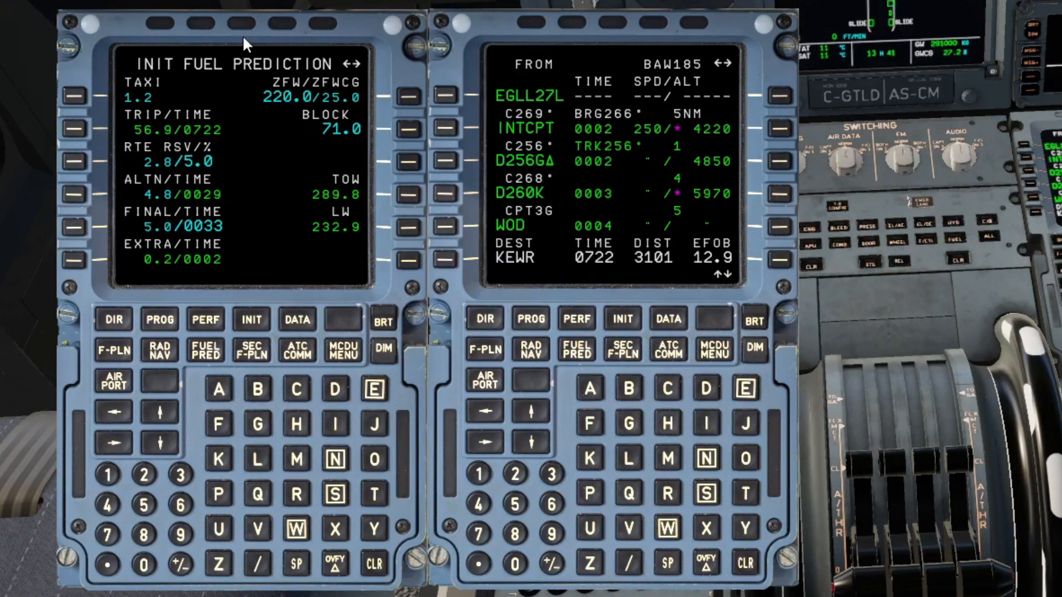
pyautogui.moveTo(178, 128)
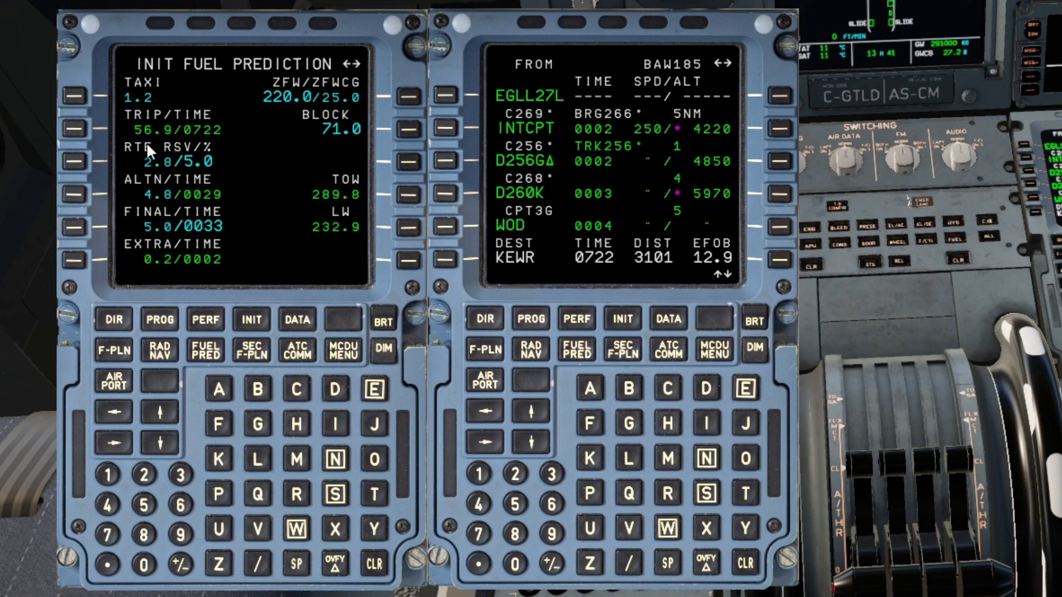
pyautogui.moveTo(154, 148)
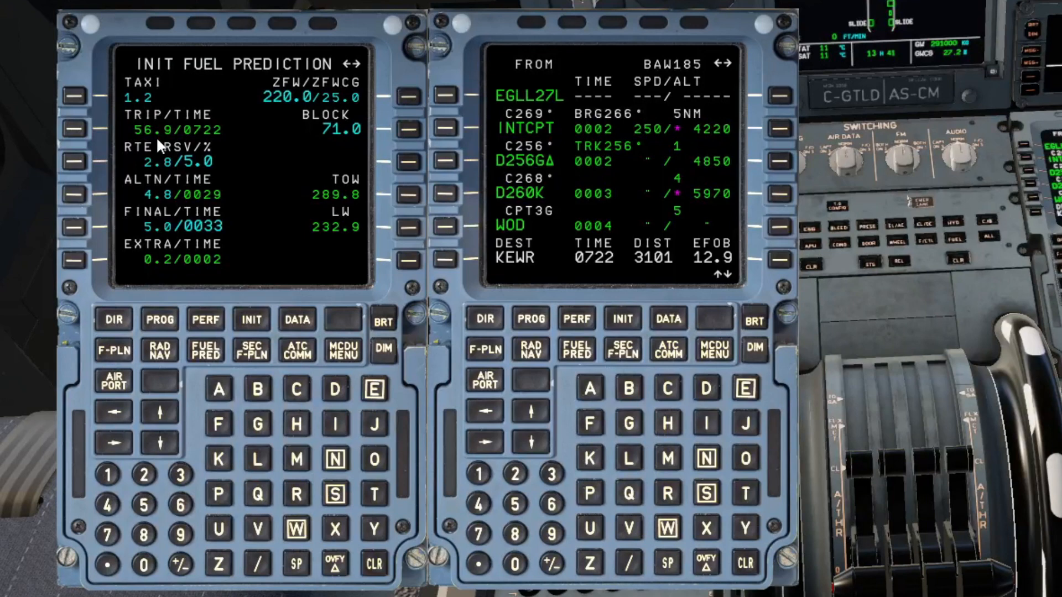
pyautogui.moveTo(308, 102)
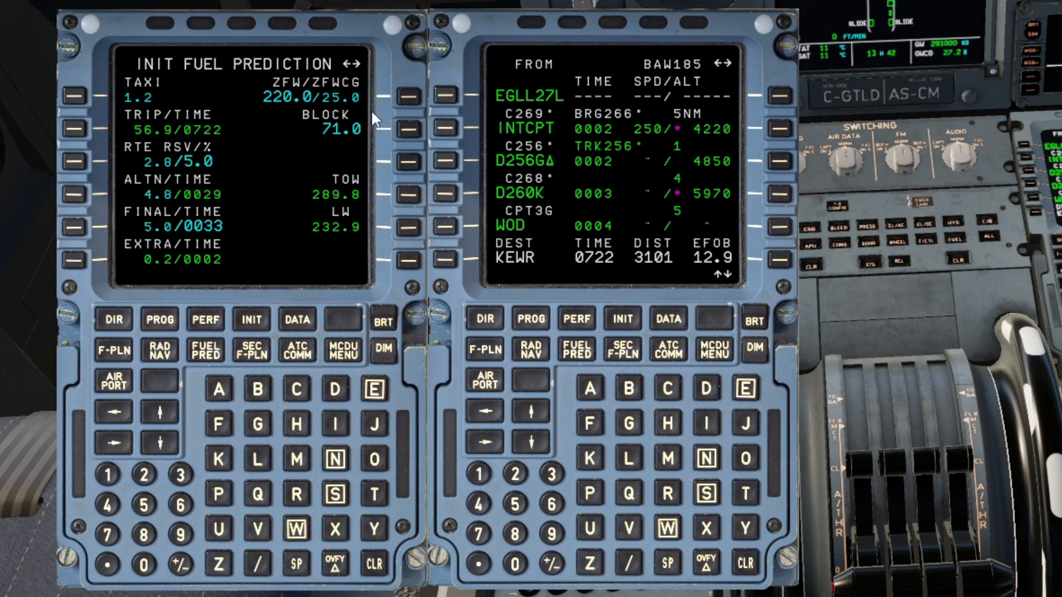
pyautogui.moveTo(328, 148)
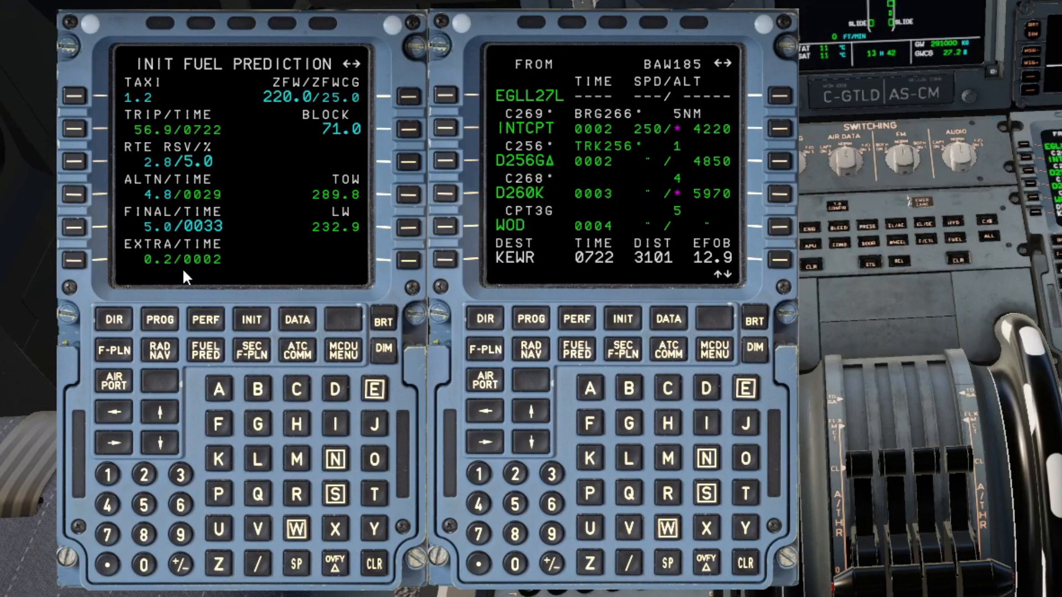
pyautogui.moveTo(172, 275)
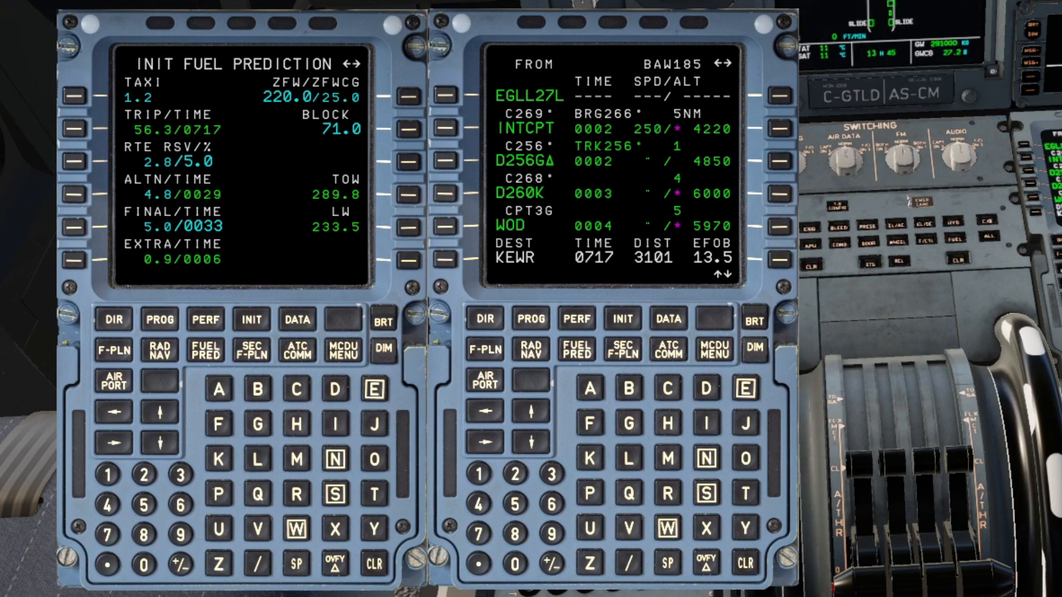
pyautogui.moveTo(175, 138)
pyautogui.write('135')
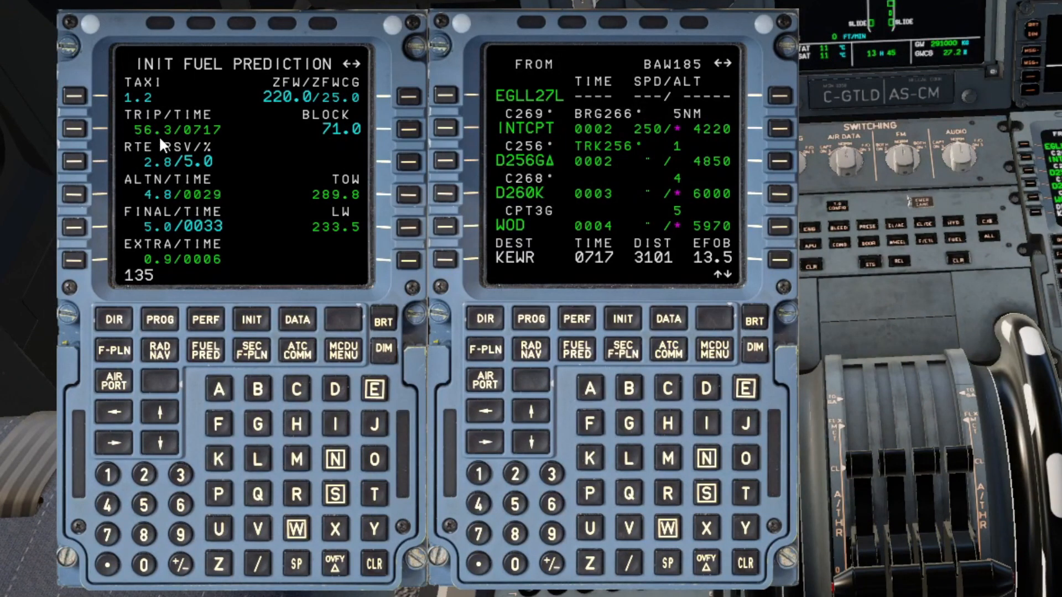
pyautogui.moveTo(376, 148)
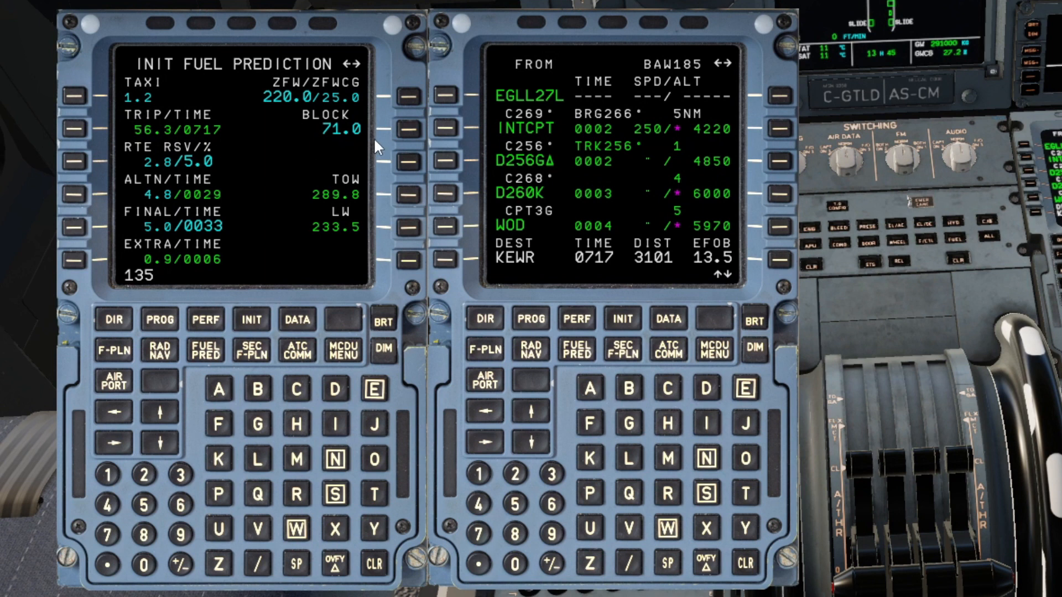